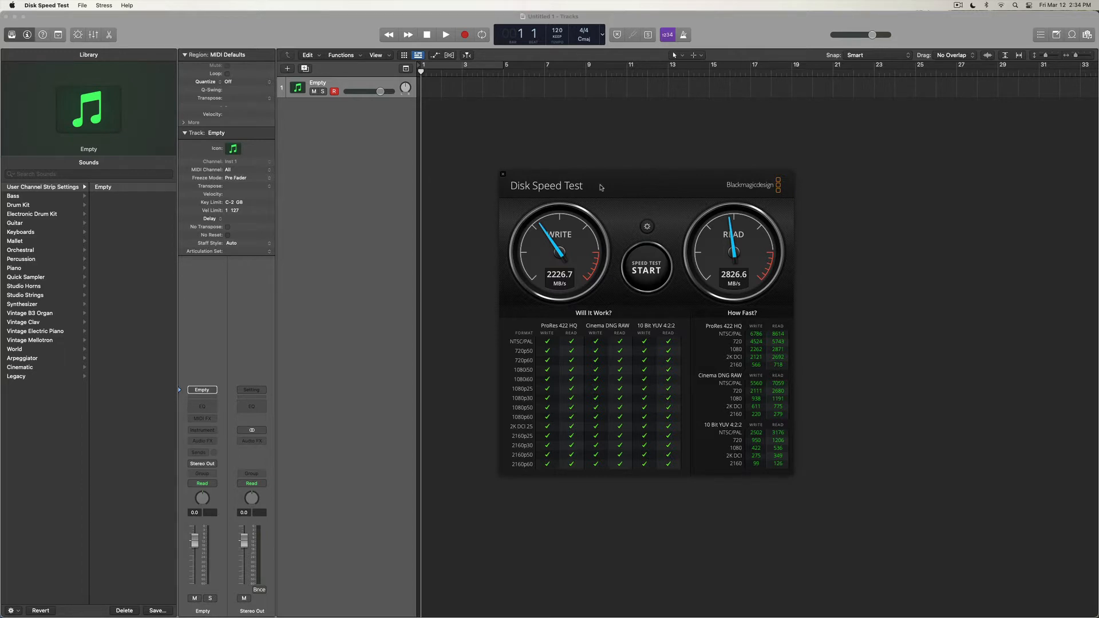
pyautogui.moveTo(664, 185)
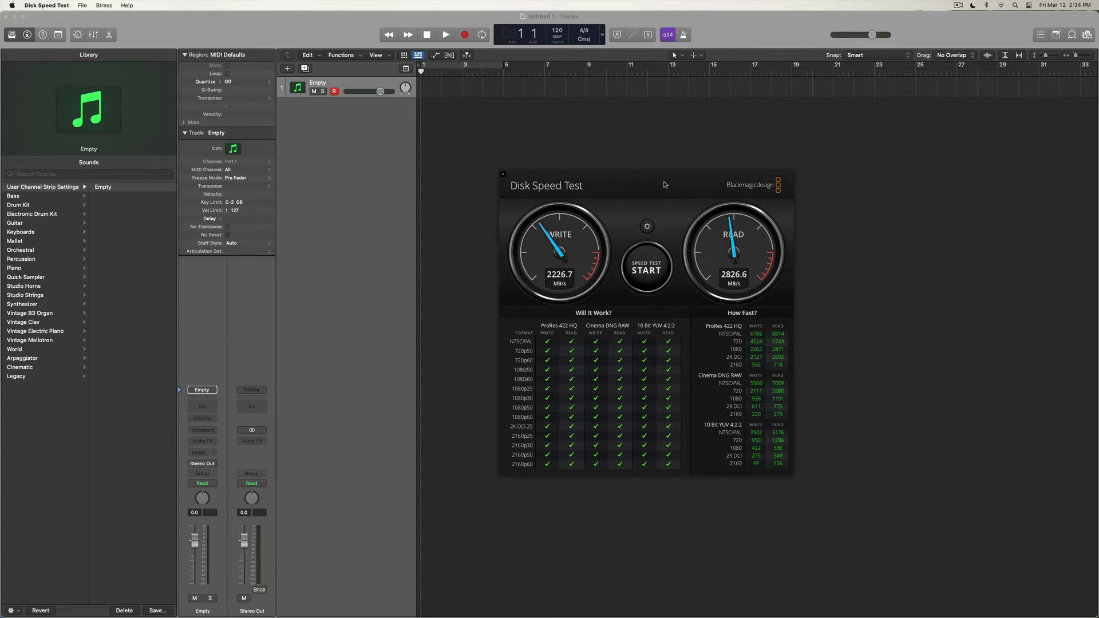
pyautogui.moveTo(661, 187)
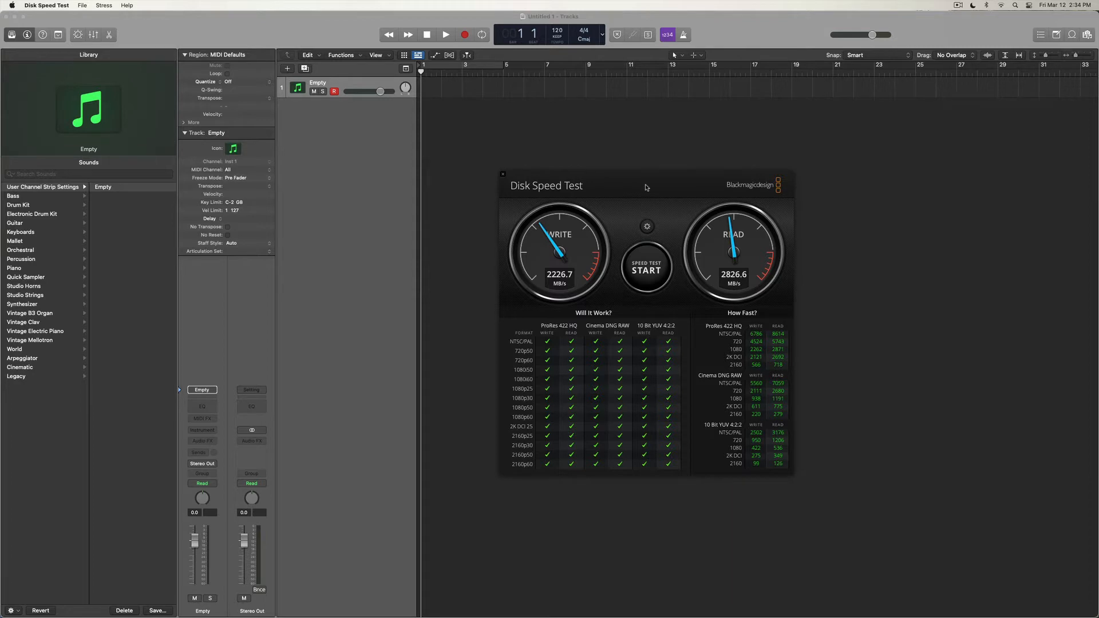
pyautogui.moveTo(623, 200)
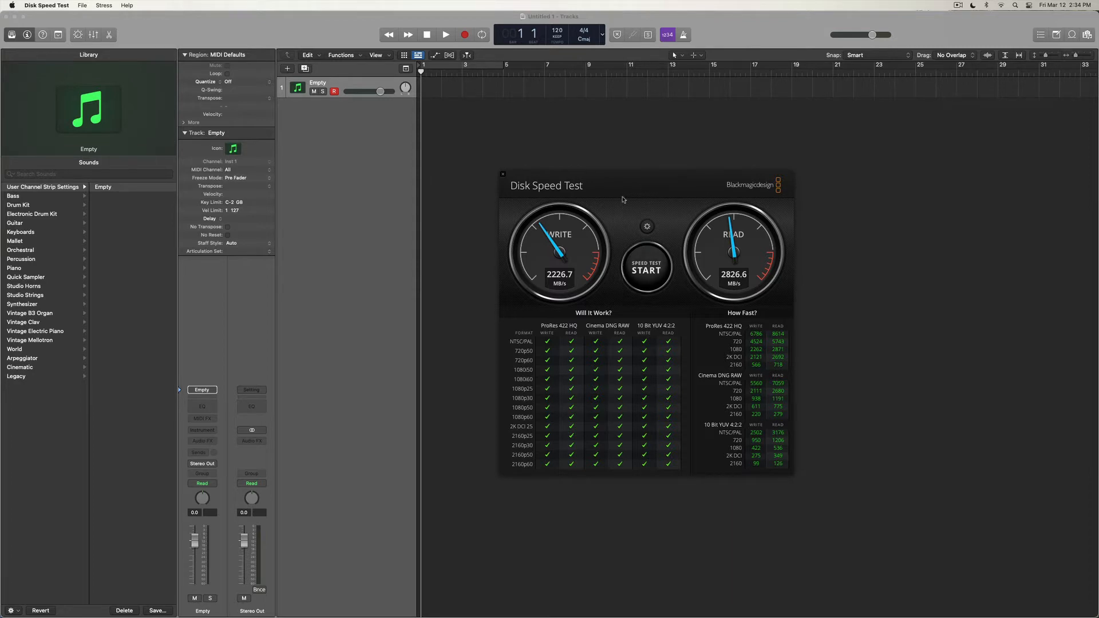
pyautogui.moveTo(603, 352)
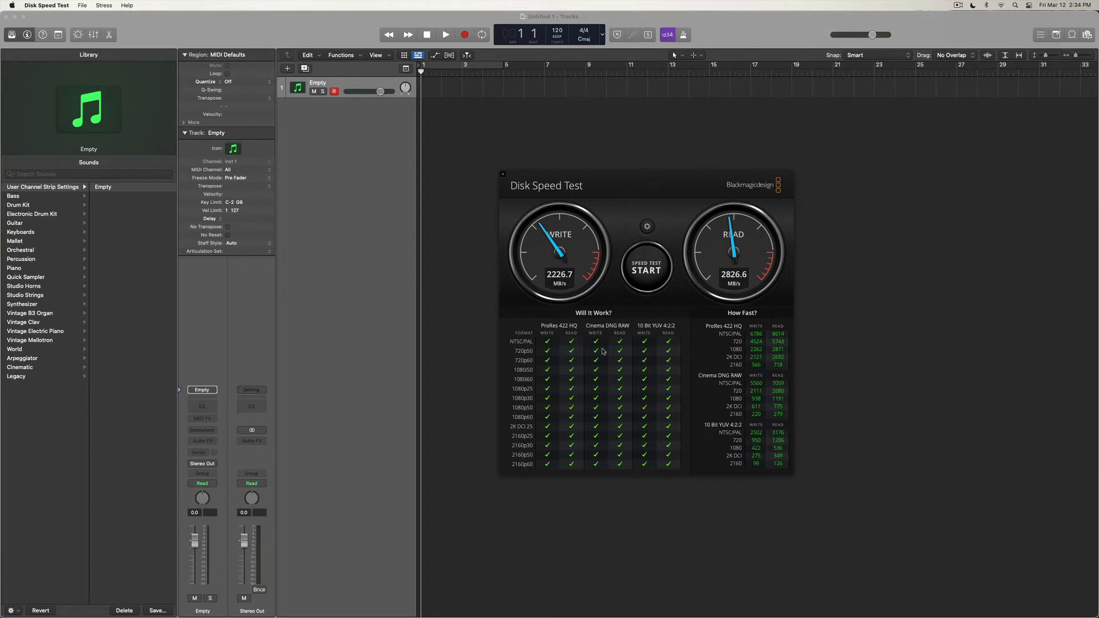
pyautogui.moveTo(585, 327)
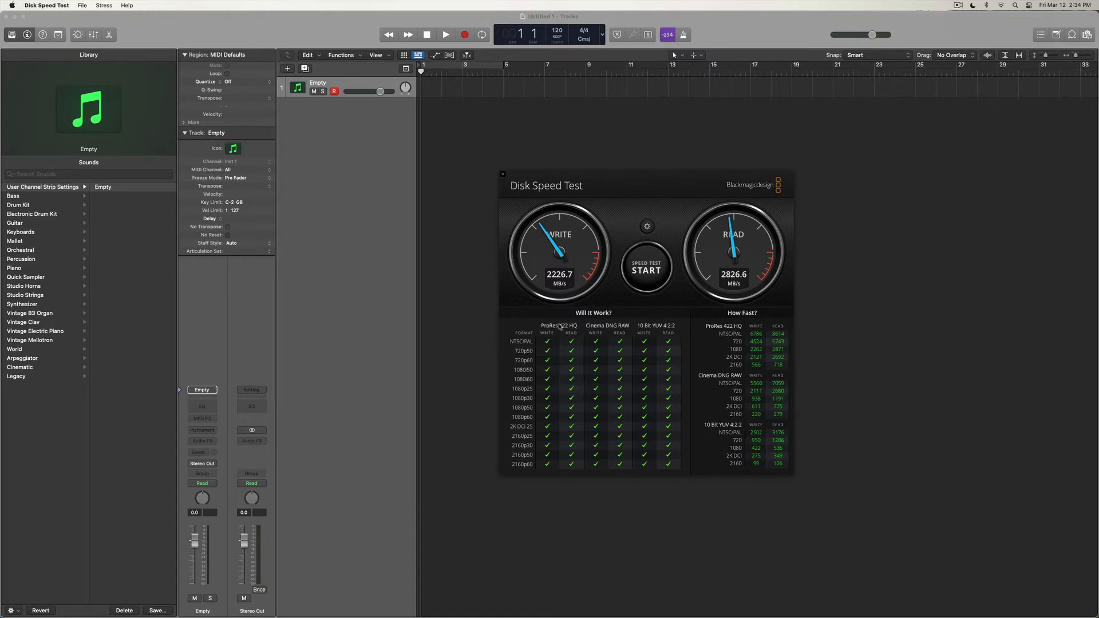
pyautogui.moveTo(575, 337)
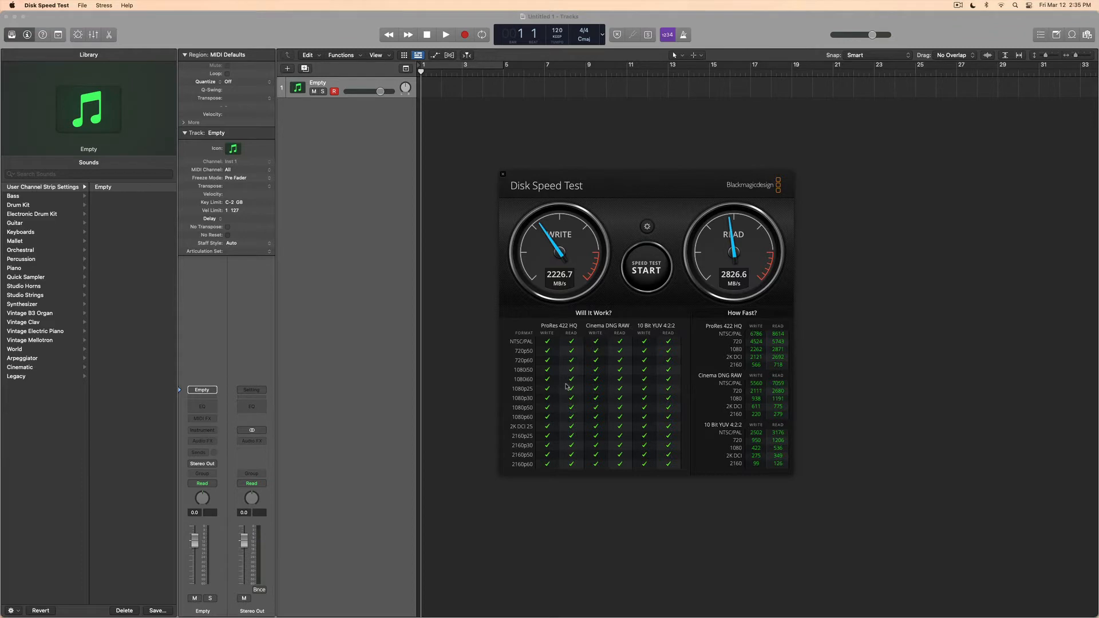
pyautogui.moveTo(714, 251)
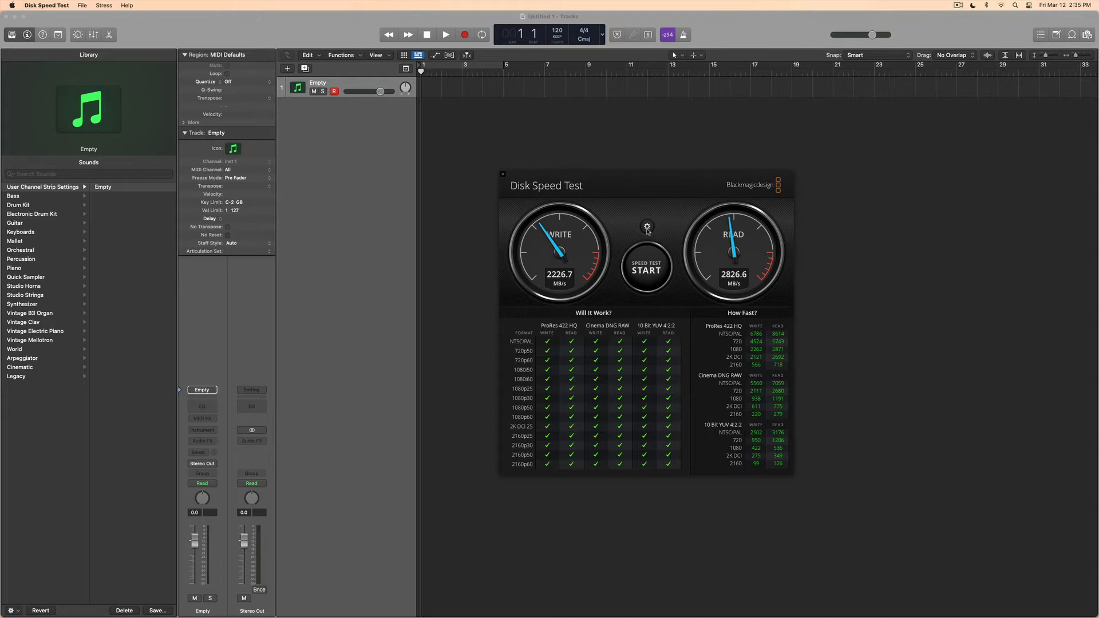
# Step: Open the Select Target Drive chooser from the gear menu
pyautogui.click(646, 226)
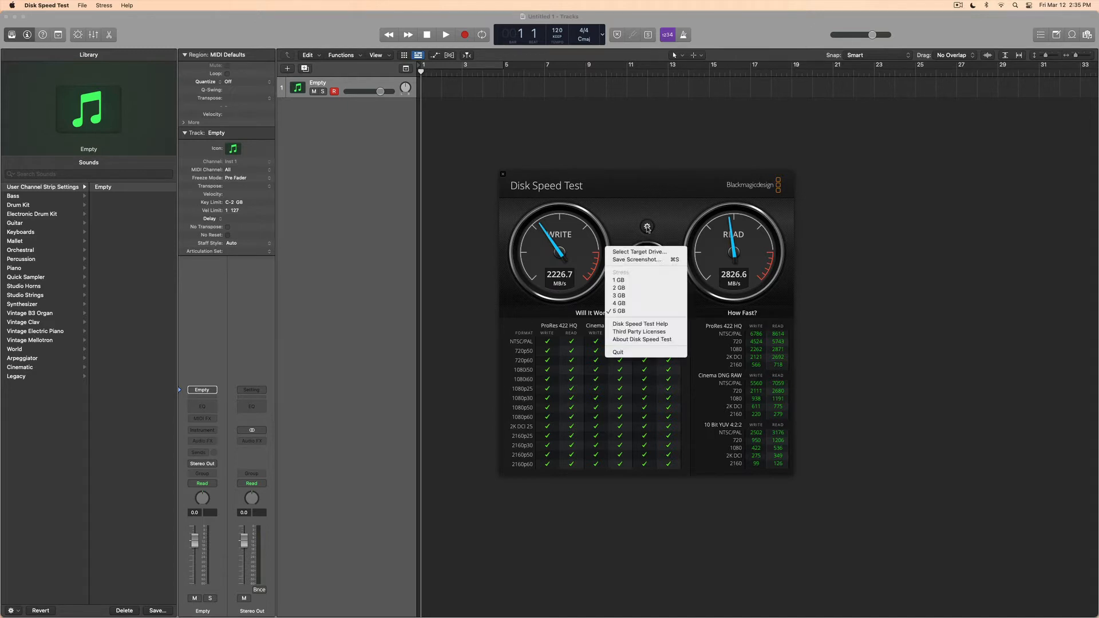
pyautogui.moveTo(624, 295)
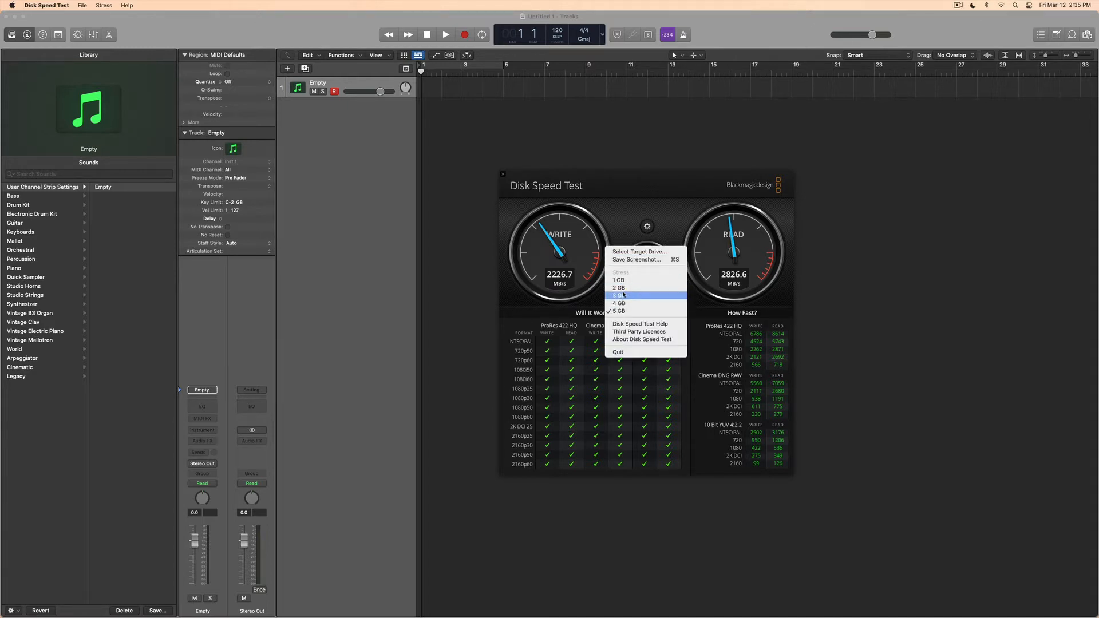
pyautogui.moveTo(631, 311)
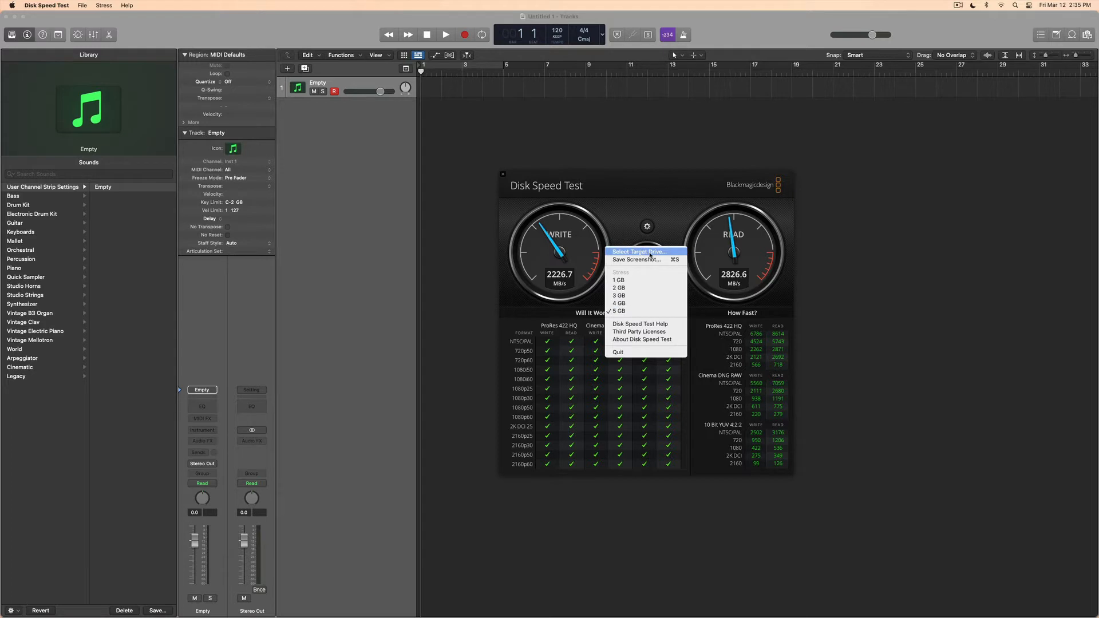
pyautogui.click(638, 252)
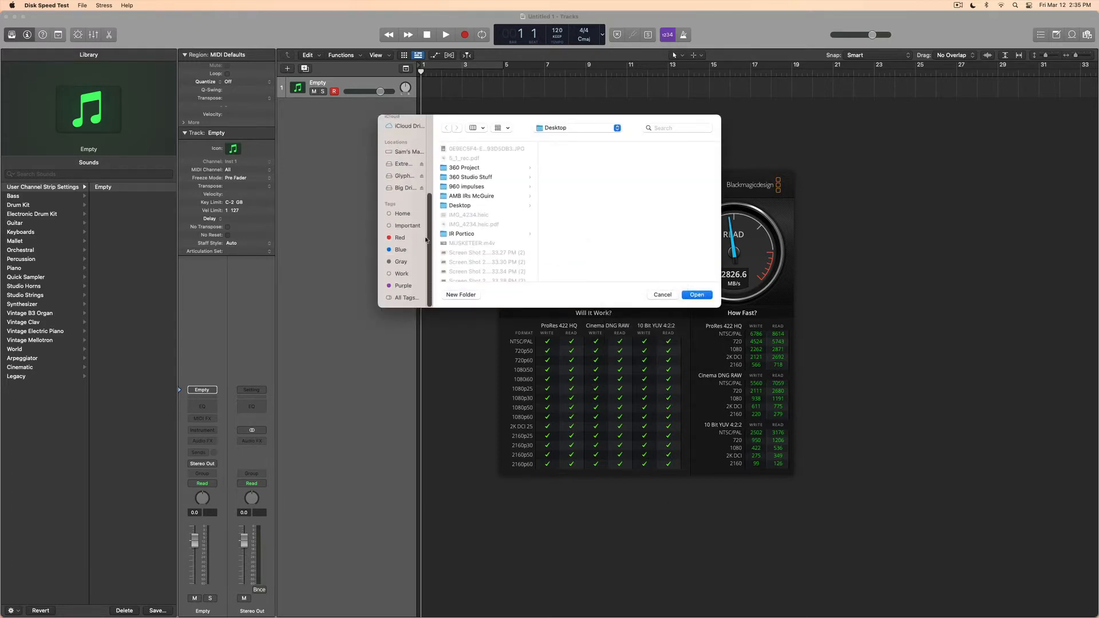
# Step: Pick Big Drive in the chooser's sidebar and open it as the target
pyautogui.click(403, 188)
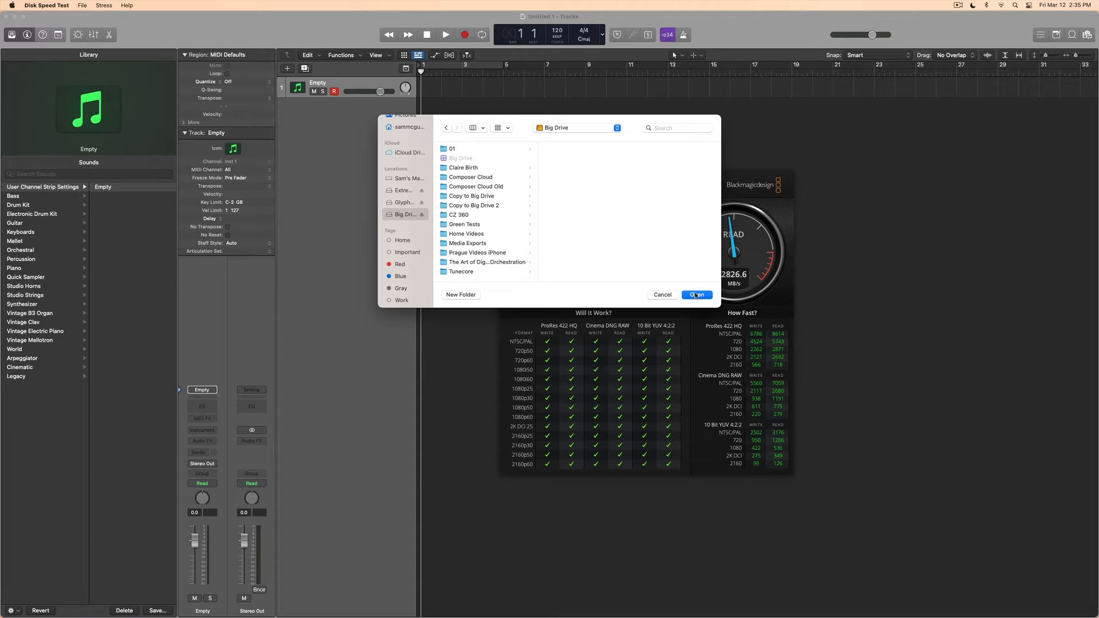
pyautogui.click(696, 294)
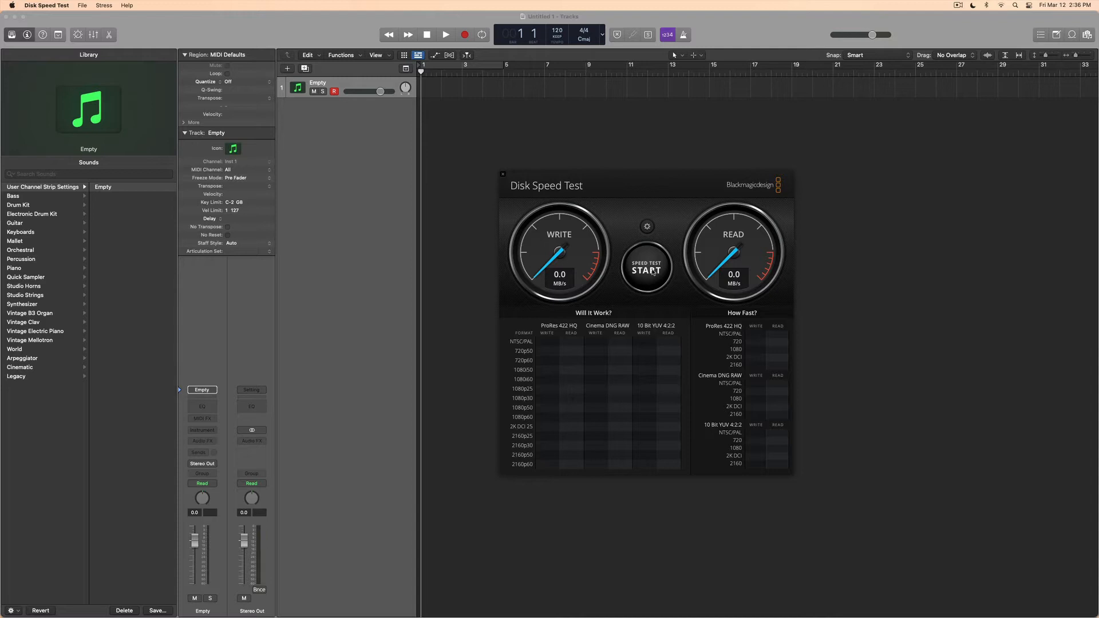
# Step: Run the Big Drive speed test, getting about 34.6 MB/s write and 36.3 MB/s read
pyautogui.click(646, 268)
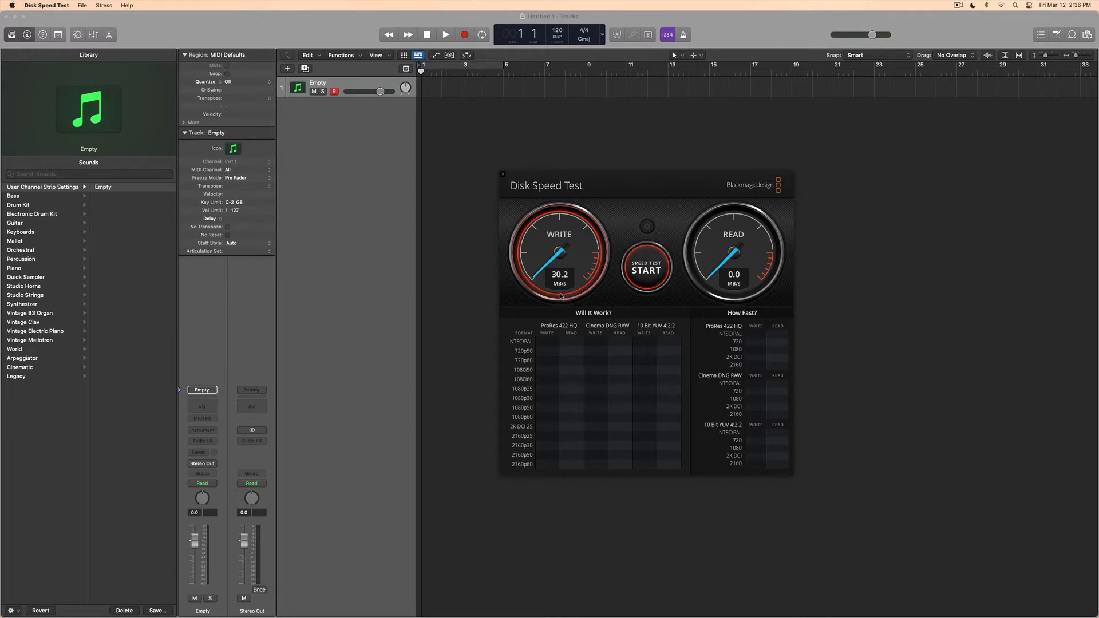
pyautogui.click(646, 268)
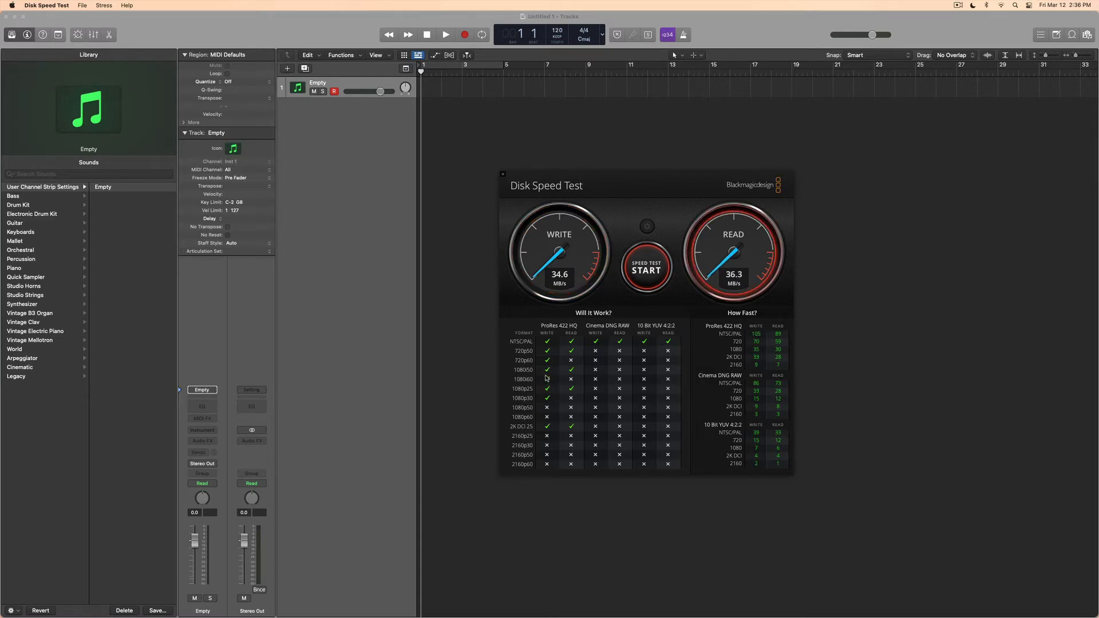
pyautogui.moveTo(567, 432)
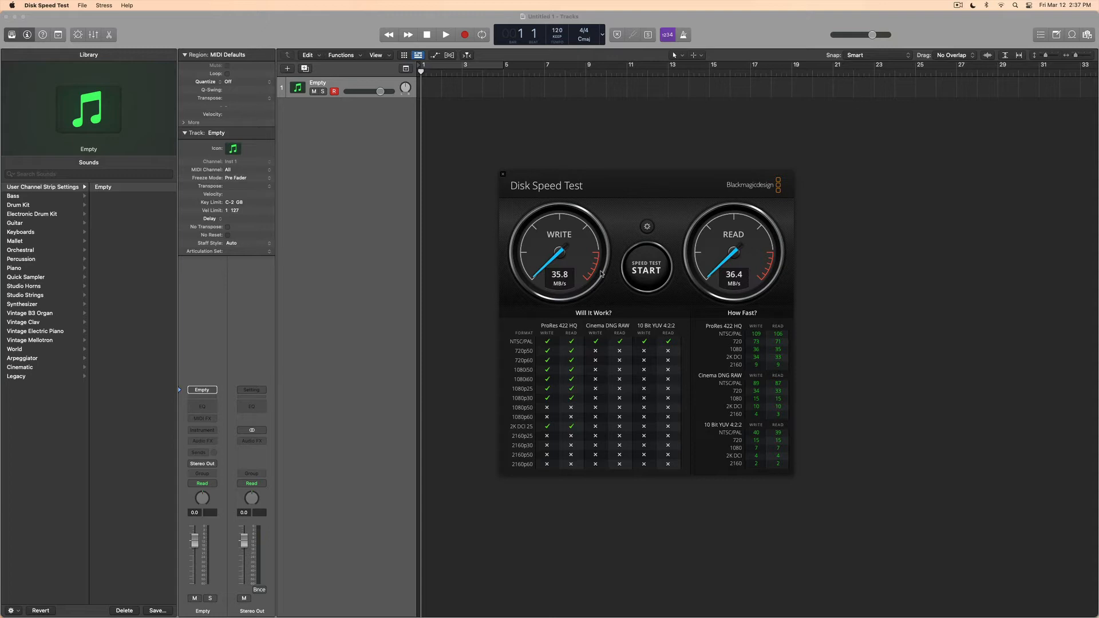
# Step: Make Extreme SSD the target drive through the gear menu's Select Target Drive chooser
pyautogui.click(647, 227)
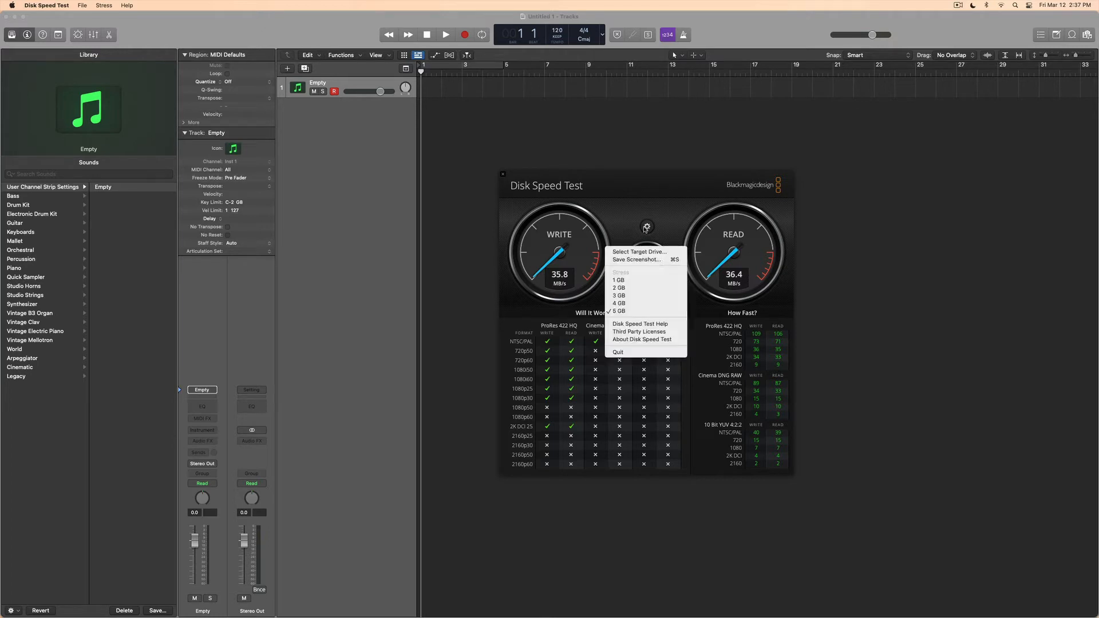
pyautogui.click(638, 252)
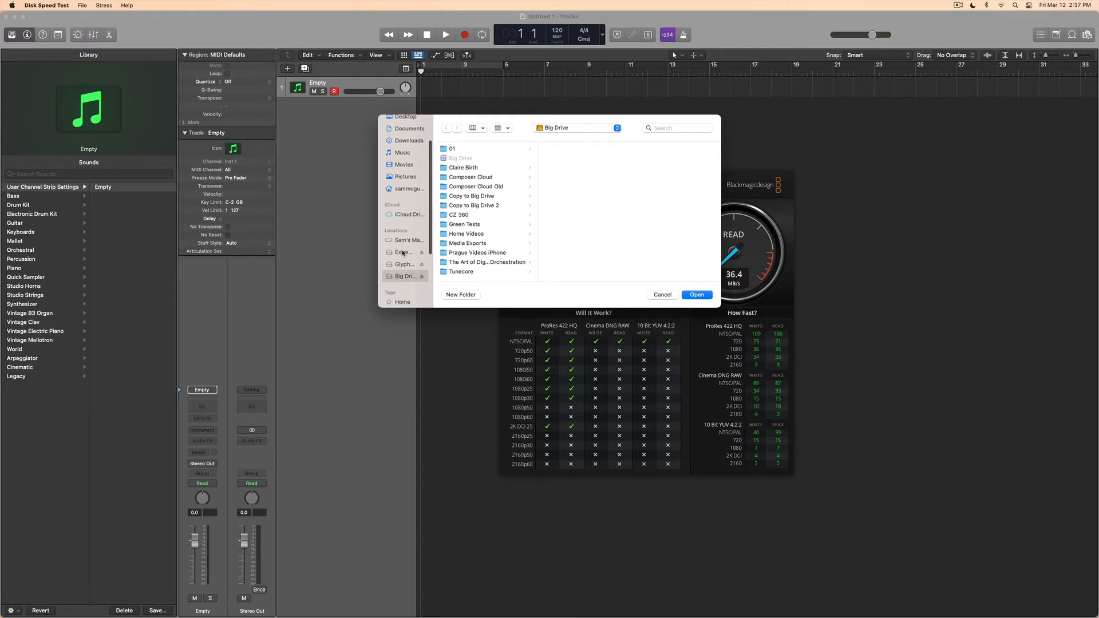
pyautogui.click(402, 252)
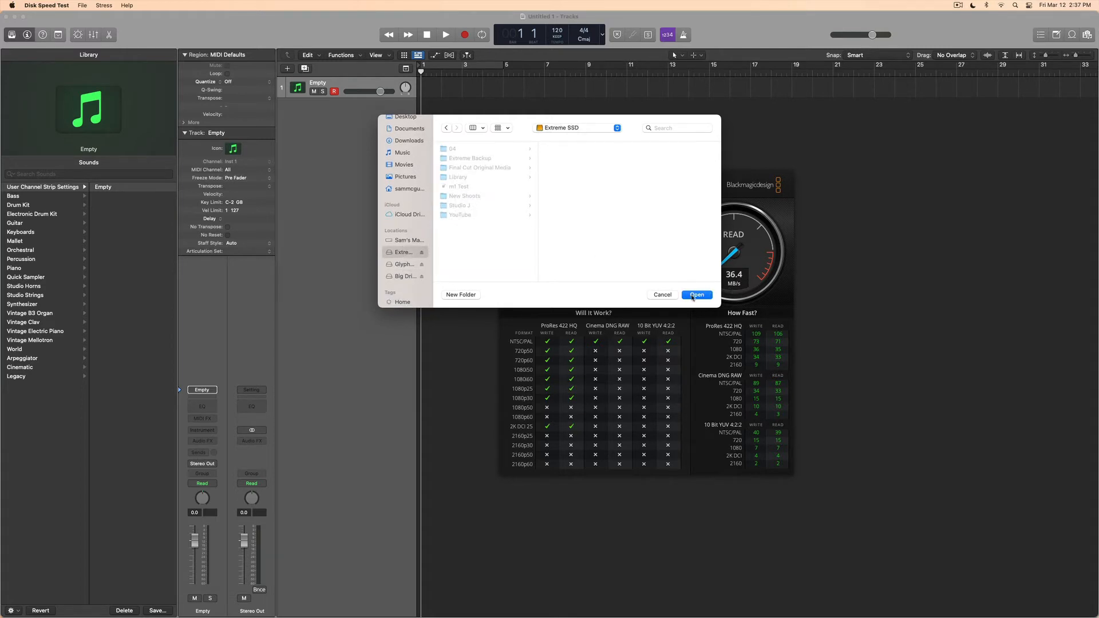
pyautogui.click(696, 294)
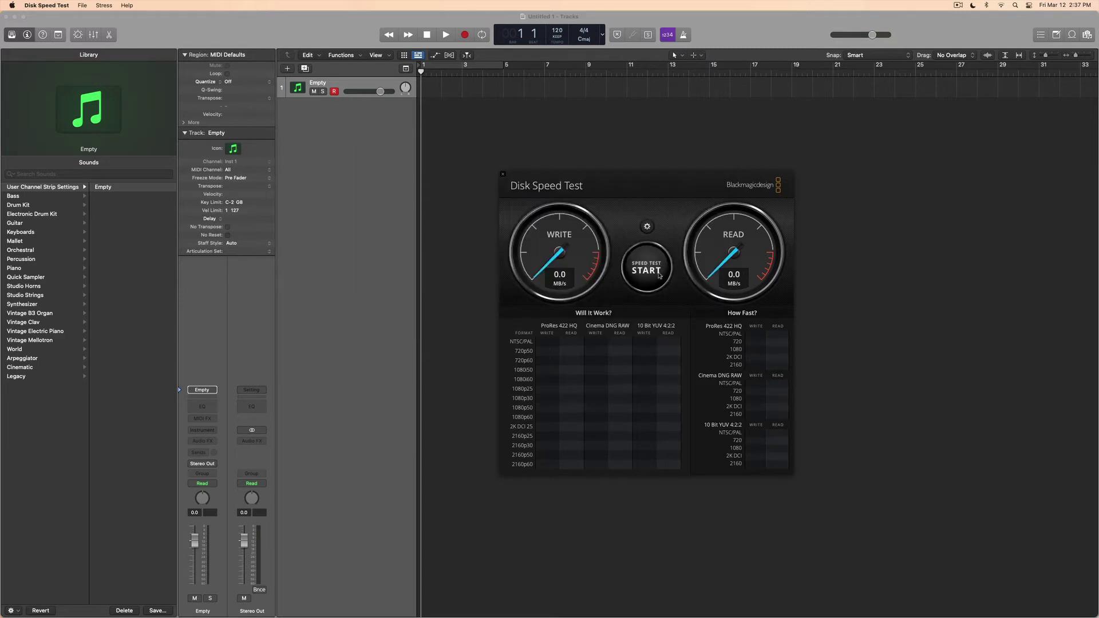
# Step: Run the Extreme SSD speed test, reaching about 36.0 MB/s write and 36.6 MB/s read
pyautogui.click(646, 269)
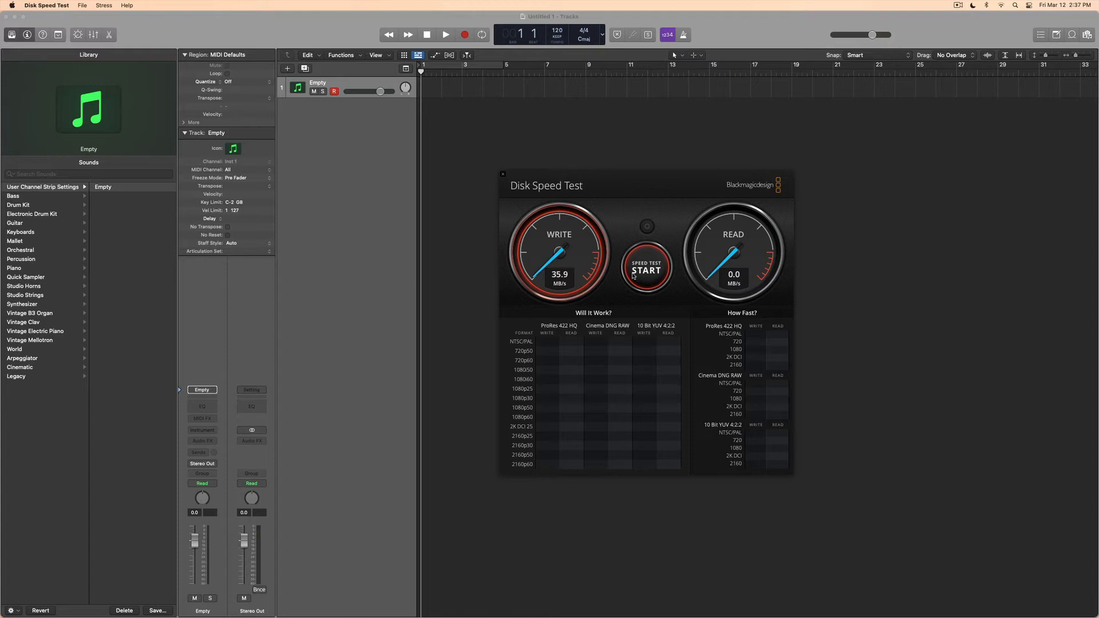
pyautogui.moveTo(625, 274)
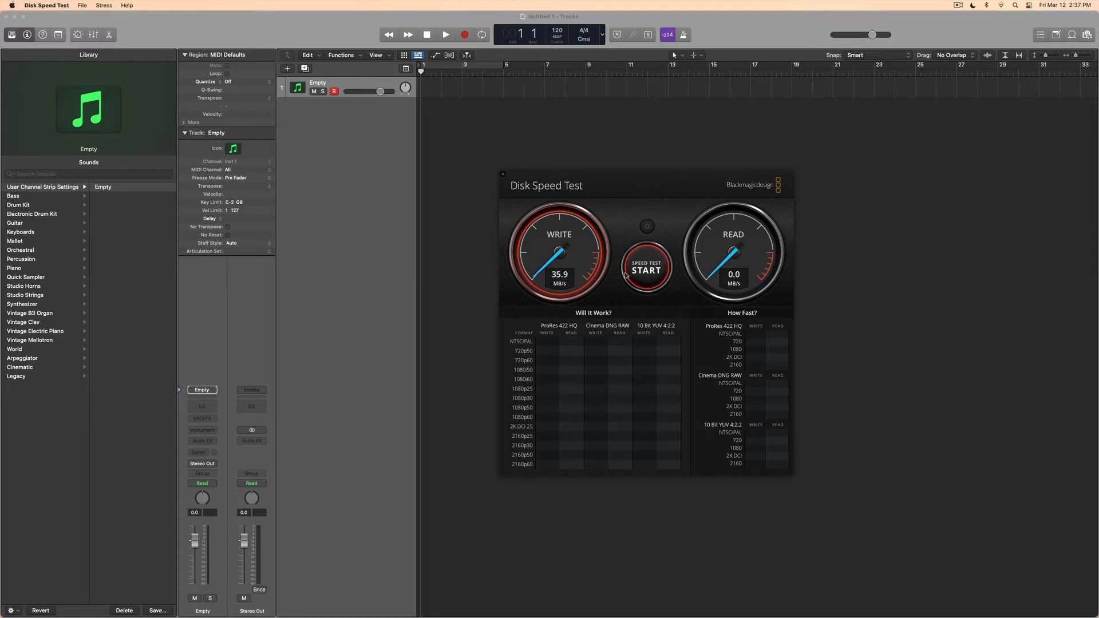
pyautogui.moveTo(613, 265)
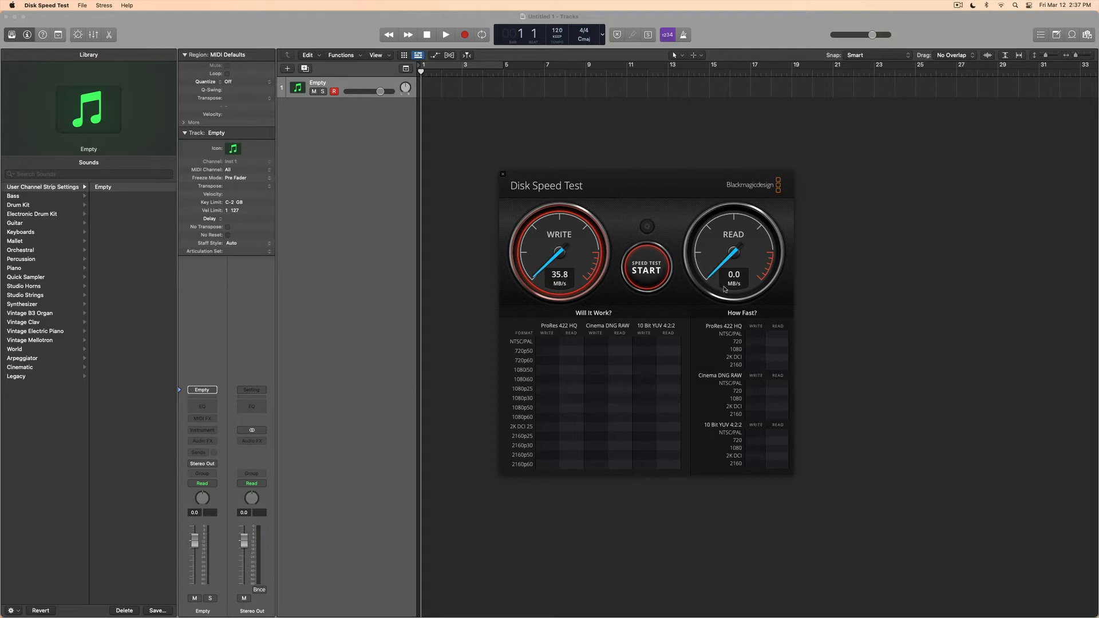
pyautogui.click(646, 270)
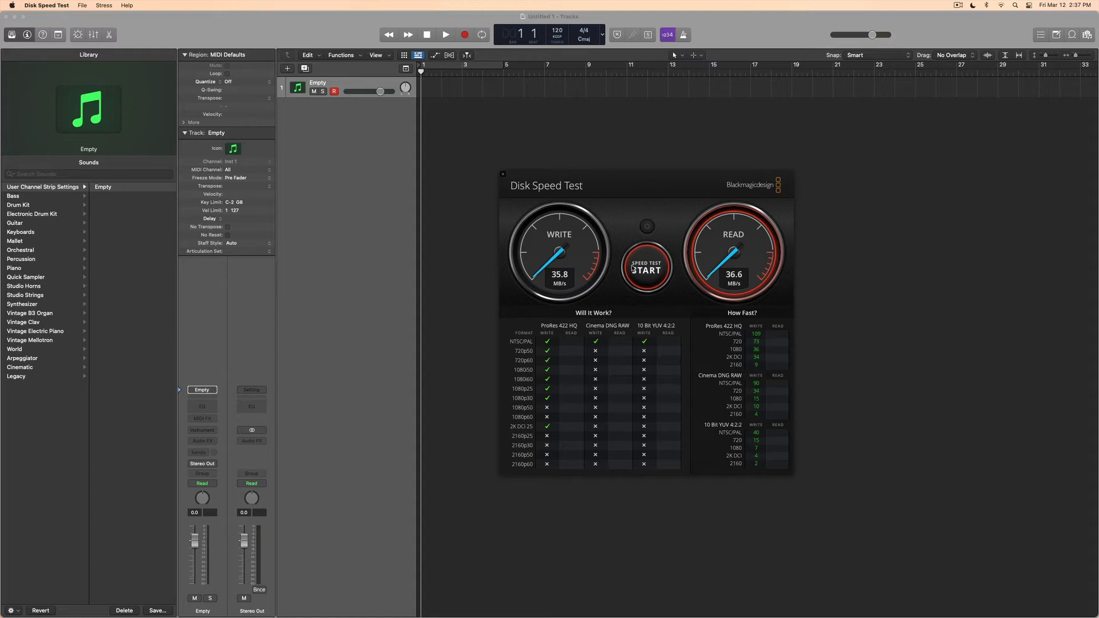
pyautogui.click(646, 267)
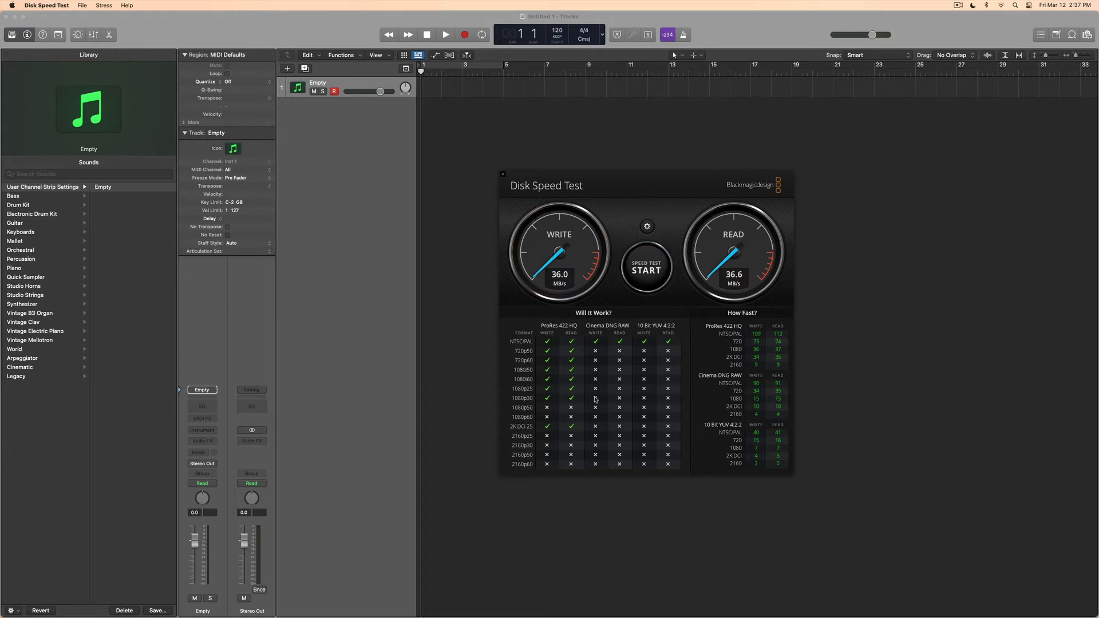
pyautogui.moveTo(719, 277)
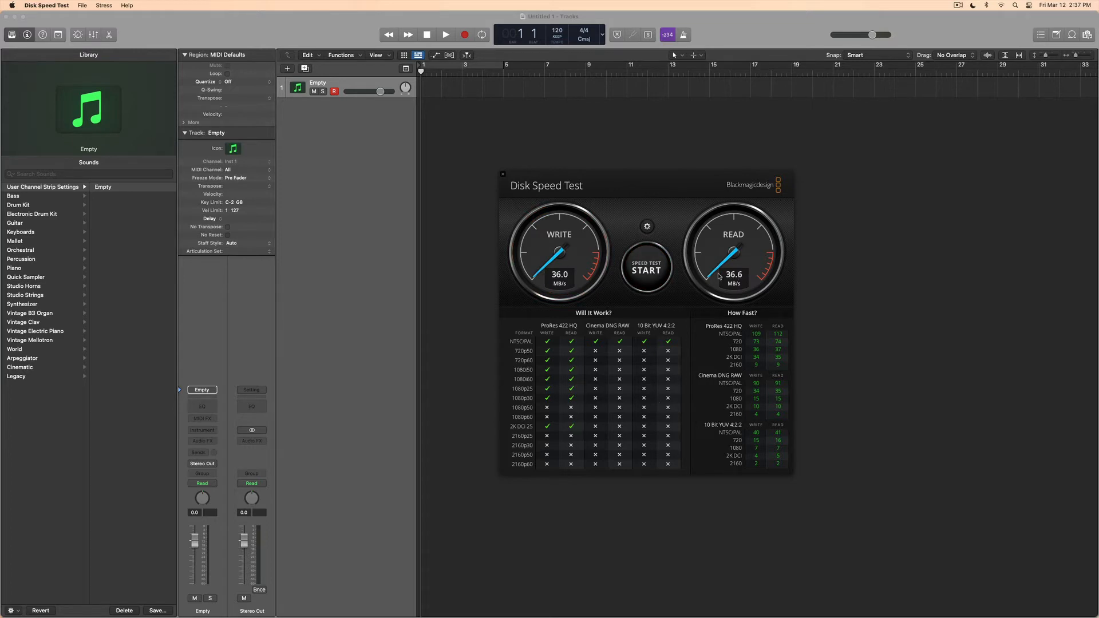
pyautogui.moveTo(657, 228)
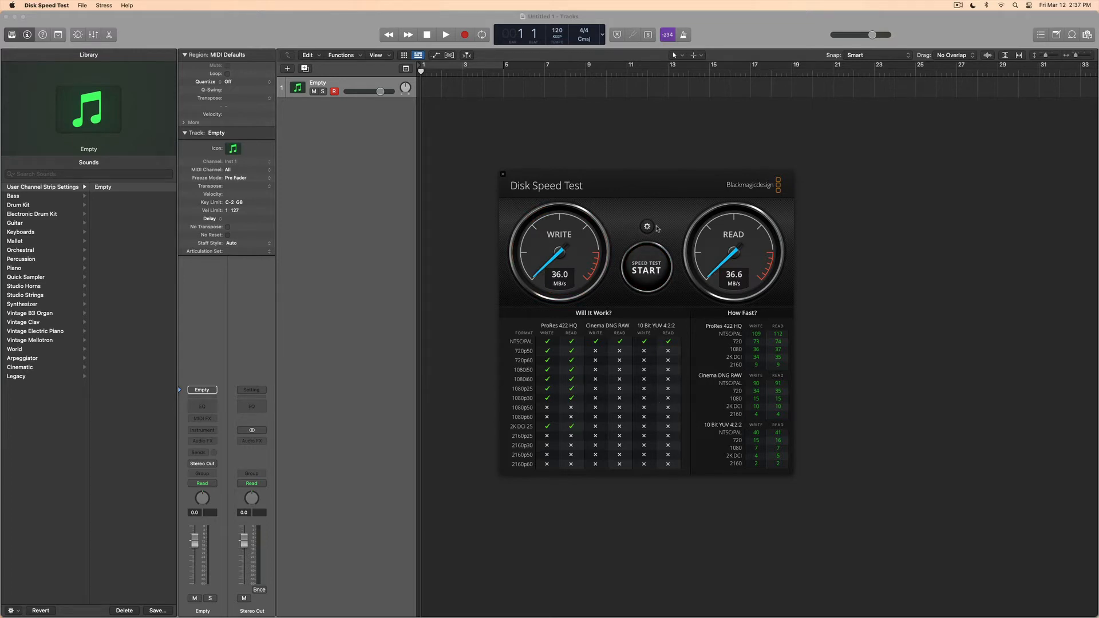
# Step: Target Glyph 1TB and run one pass: about 361.3 MB/s write, 339.9 MB/s read
pyautogui.click(647, 226)
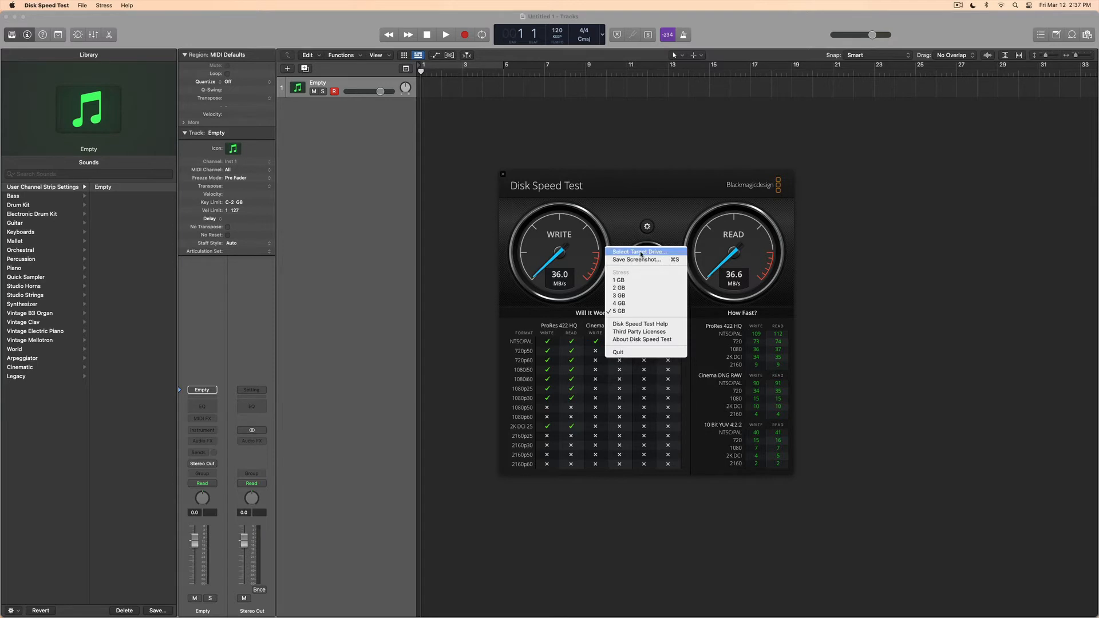
pyautogui.click(638, 252)
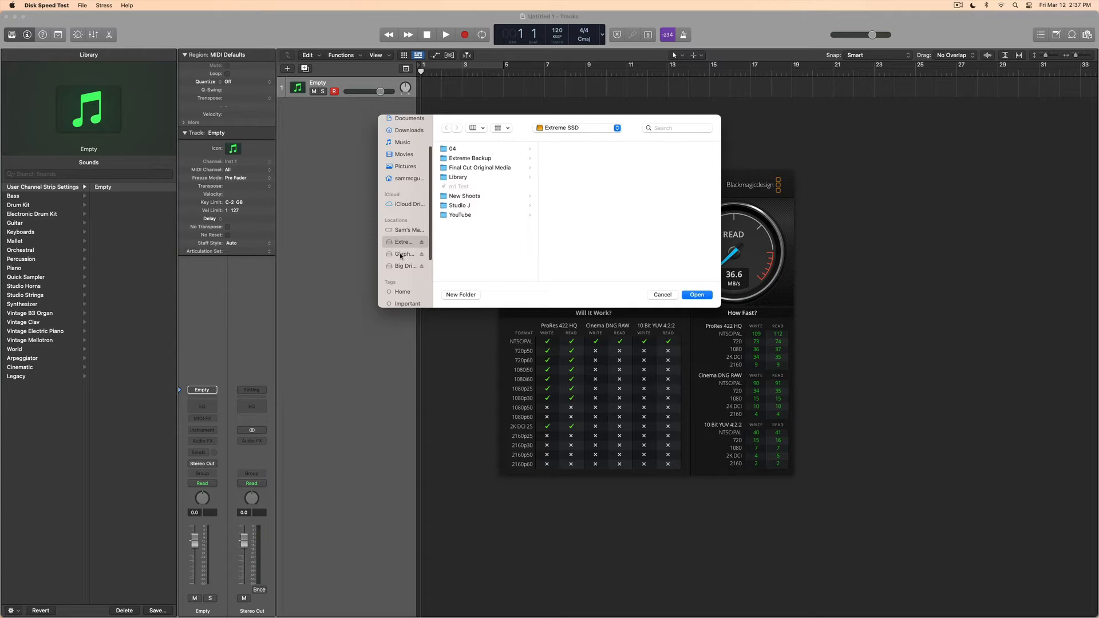
pyautogui.click(403, 253)
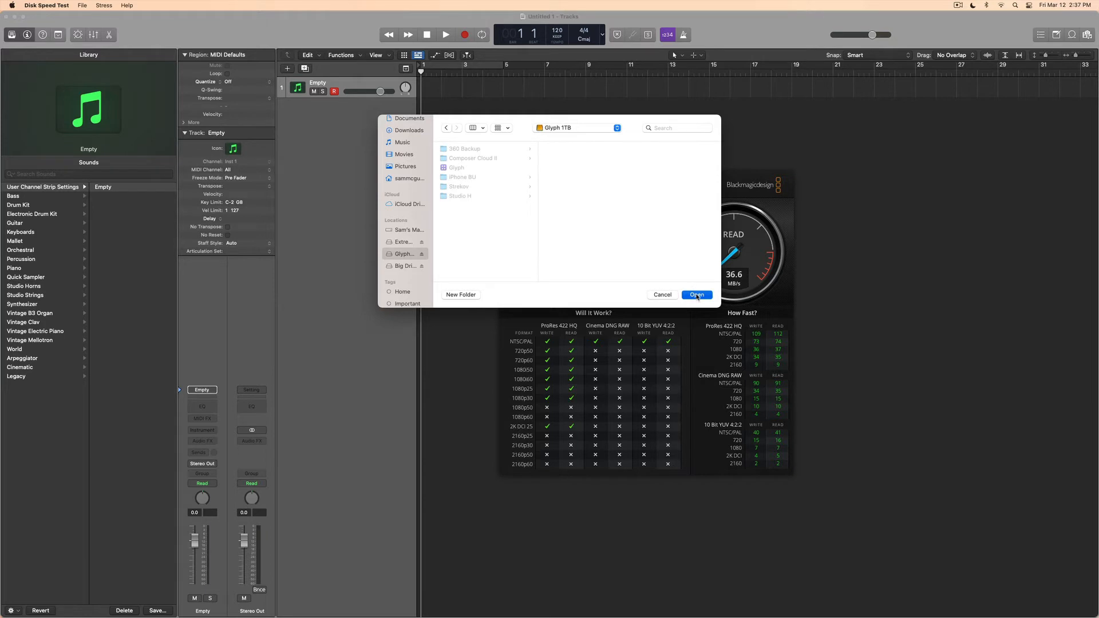
pyautogui.click(696, 295)
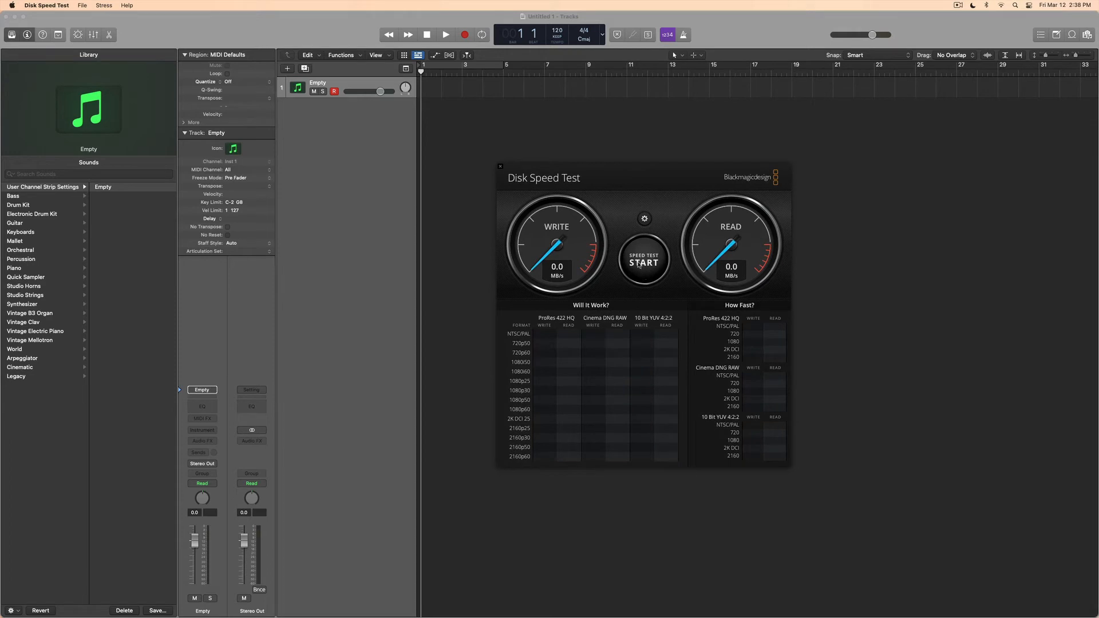
pyautogui.click(644, 261)
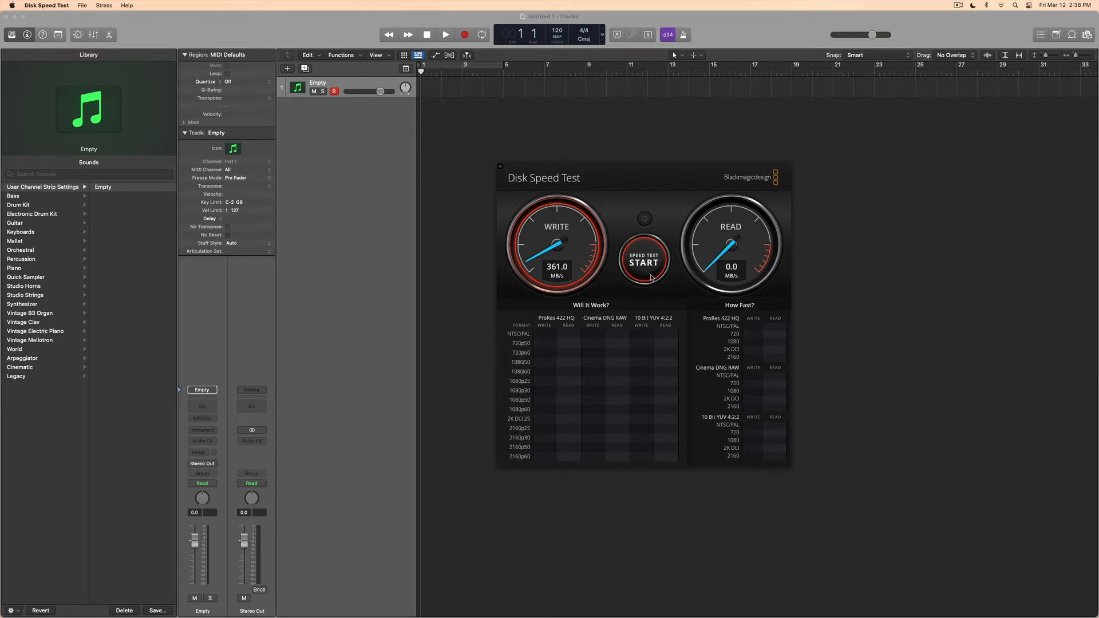
pyautogui.click(643, 261)
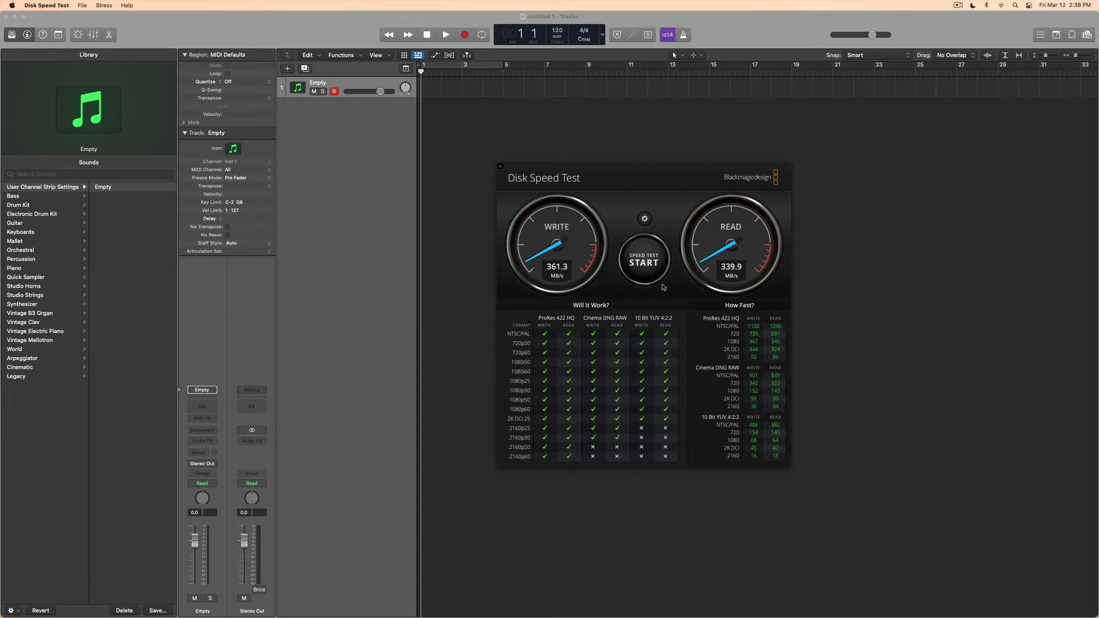
pyautogui.moveTo(626, 304)
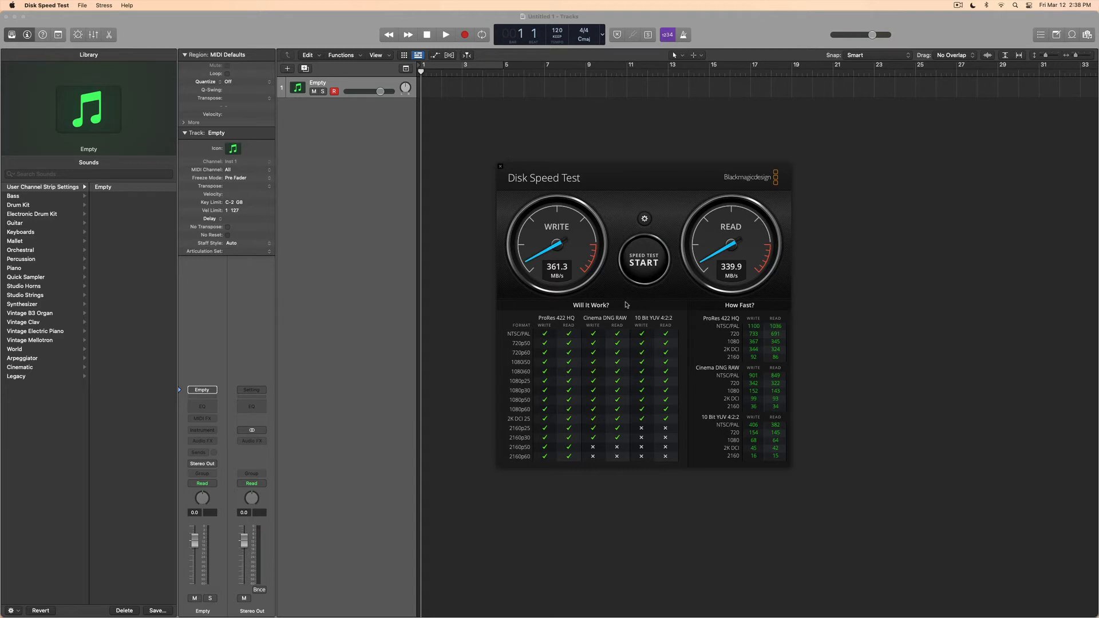
pyautogui.moveTo(621, 301)
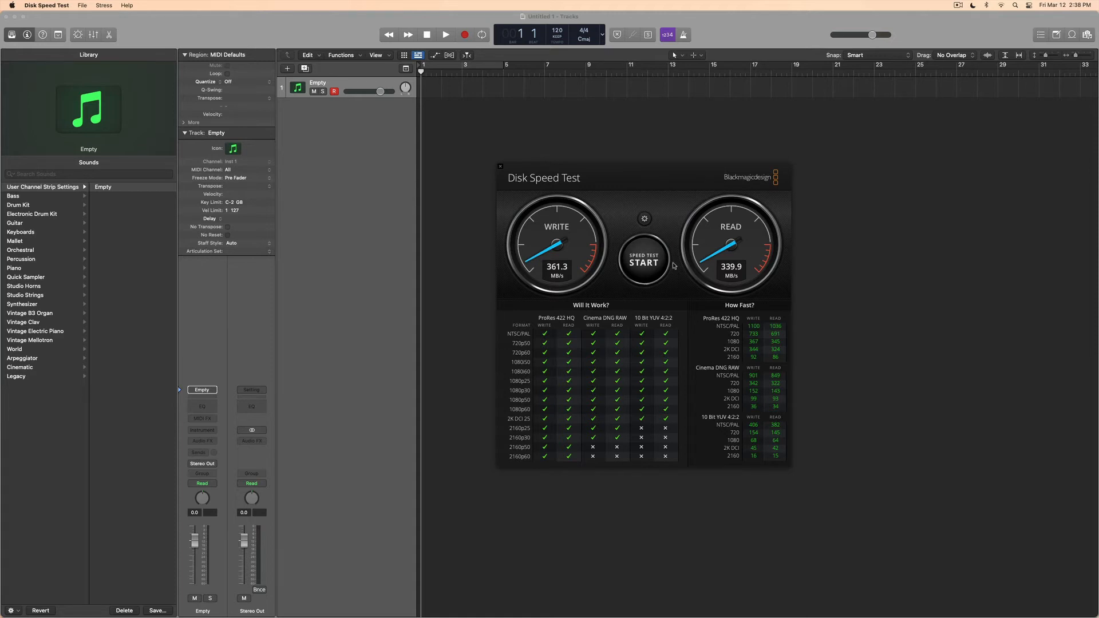
pyautogui.moveTo(614, 268)
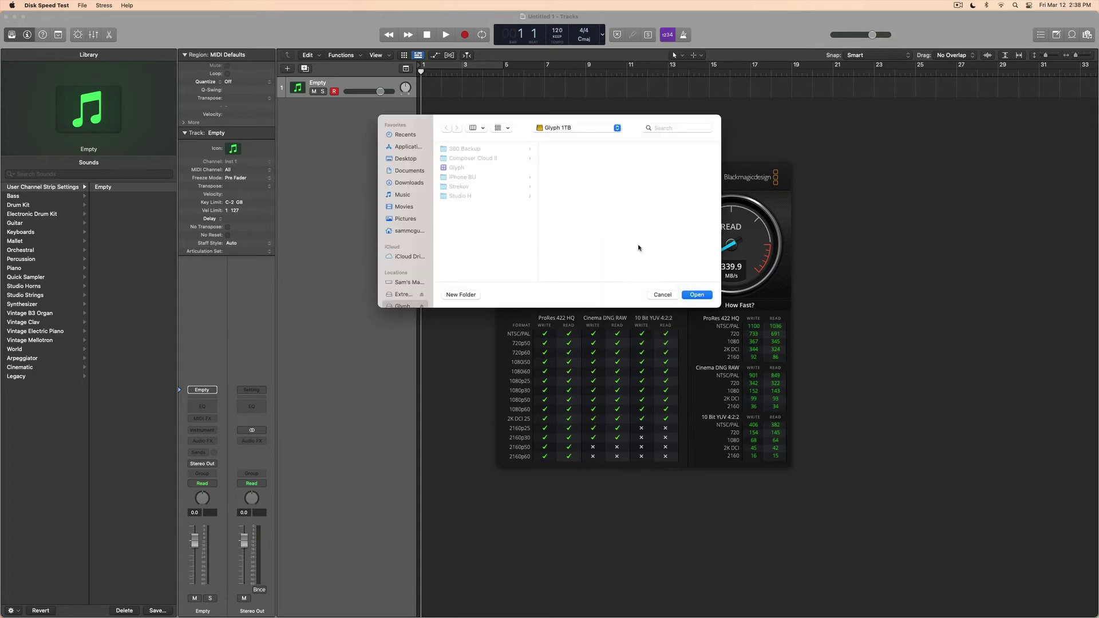
# Step: Confirm the new target drive and run one pass: about 2262.5 MB/s write, 2935.3 MB/s read
pyautogui.click(403, 159)
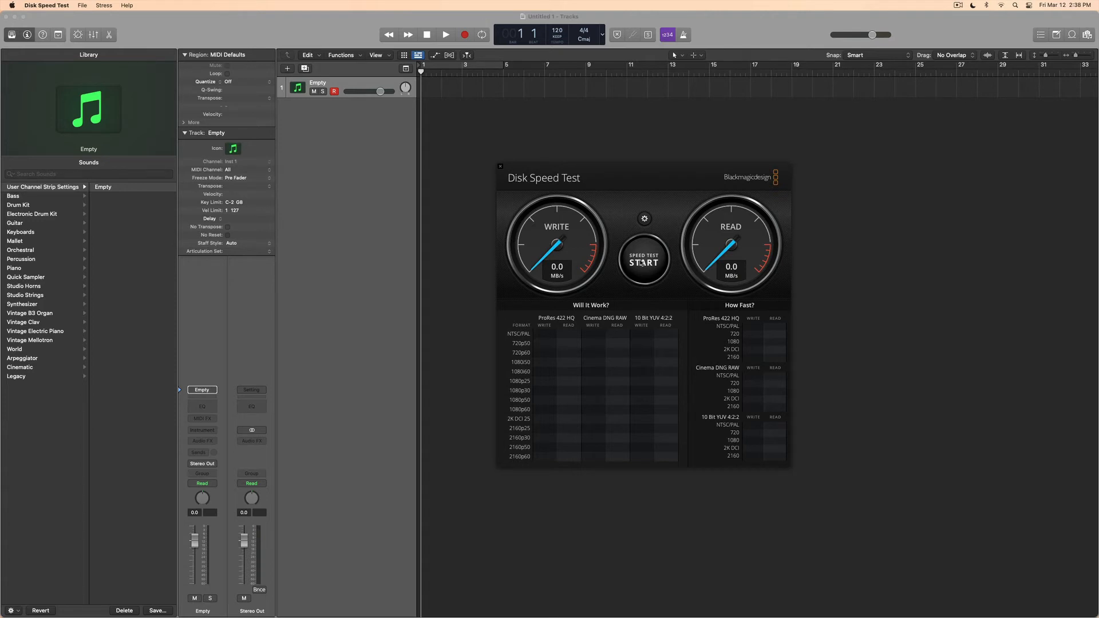
pyautogui.click(644, 259)
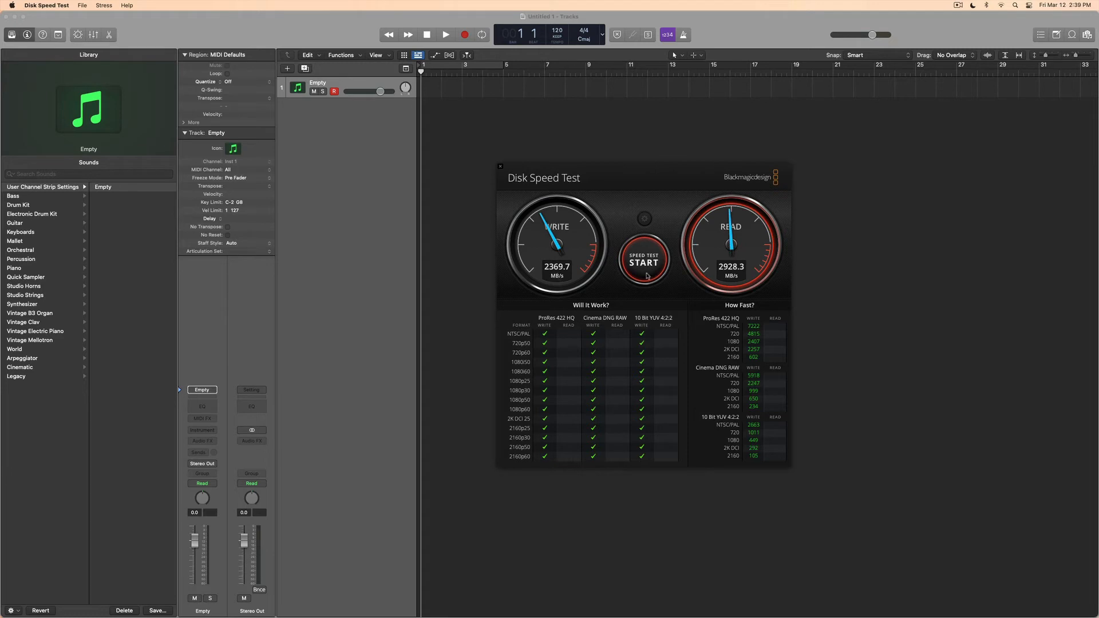
pyautogui.click(644, 260)
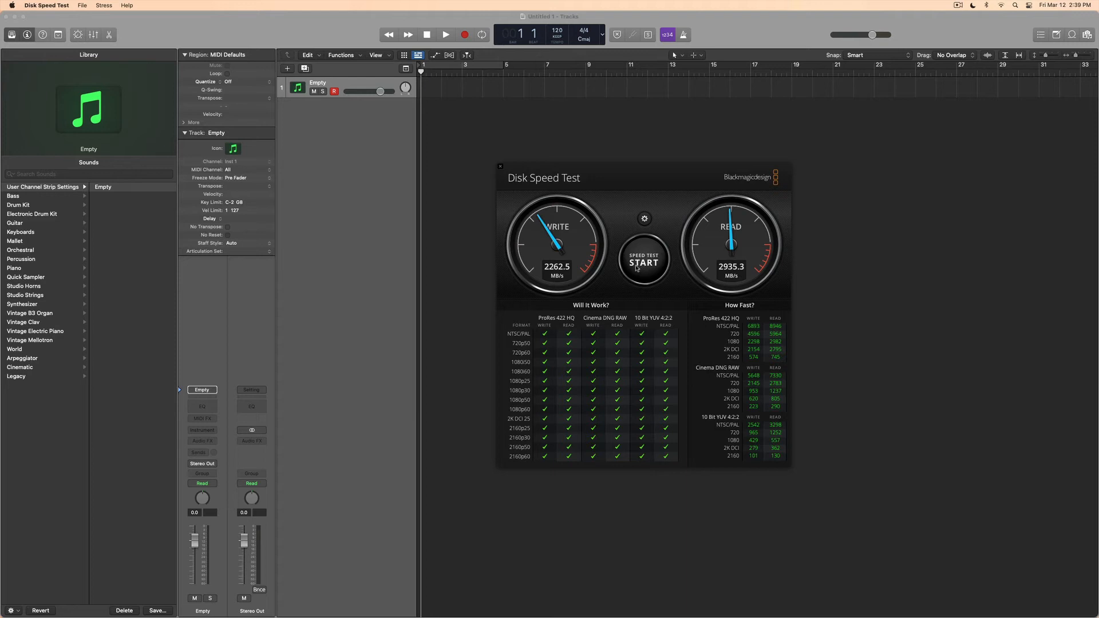
pyautogui.moveTo(740, 220)
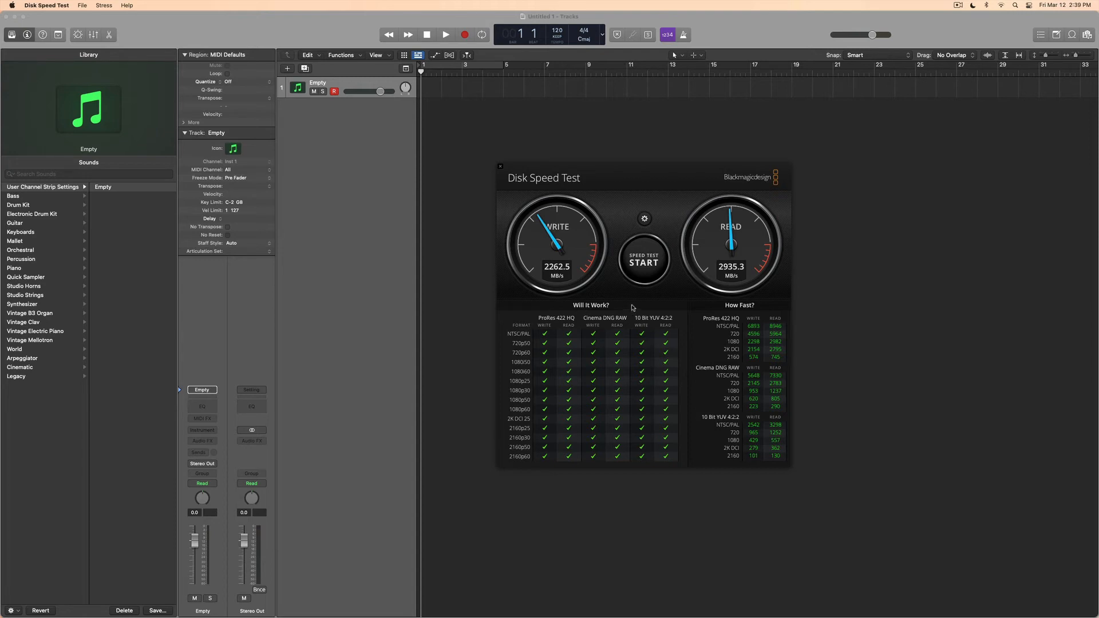
pyautogui.moveTo(566, 287)
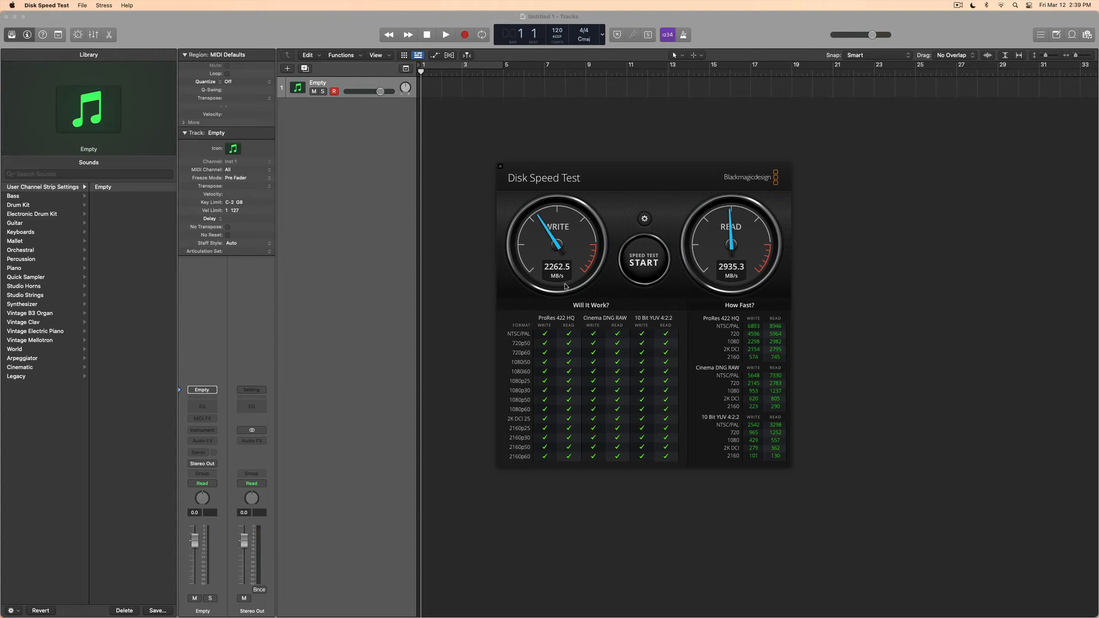
# Step: Switch to Finder with Cmd+Tab, bringing up a Recents window
pyautogui.press('cmd+tab')
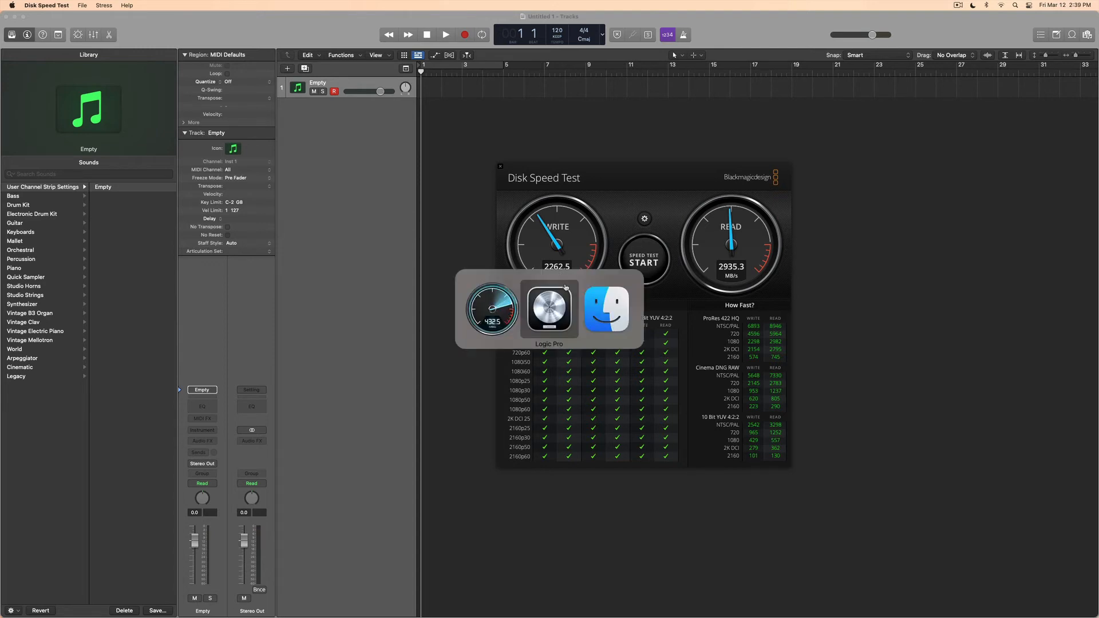
pyautogui.click(607, 309)
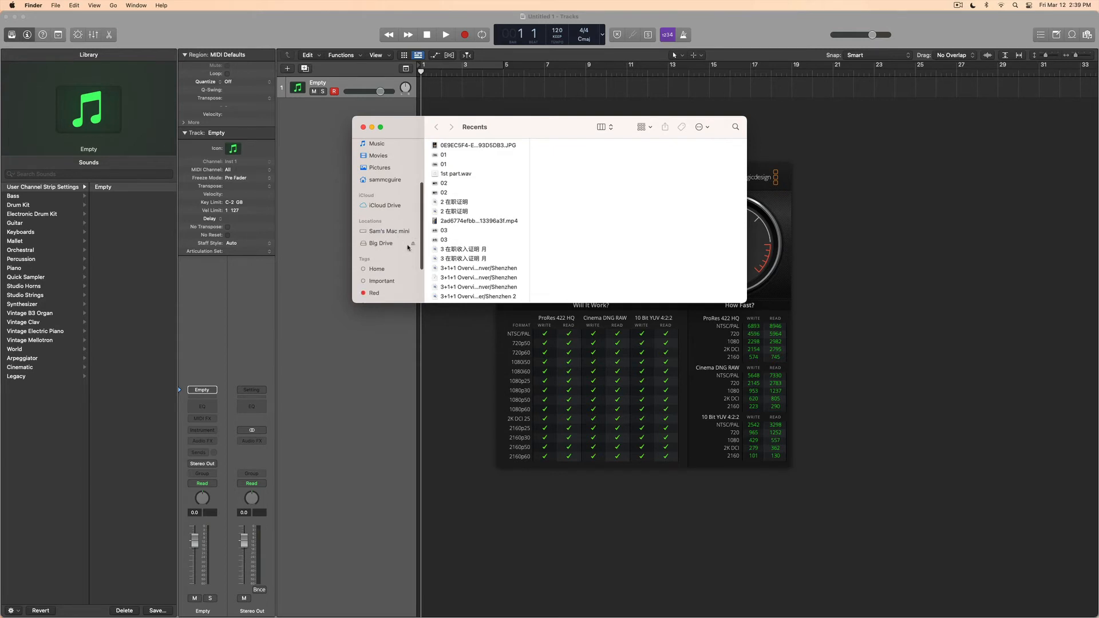
pyautogui.moveTo(406, 247)
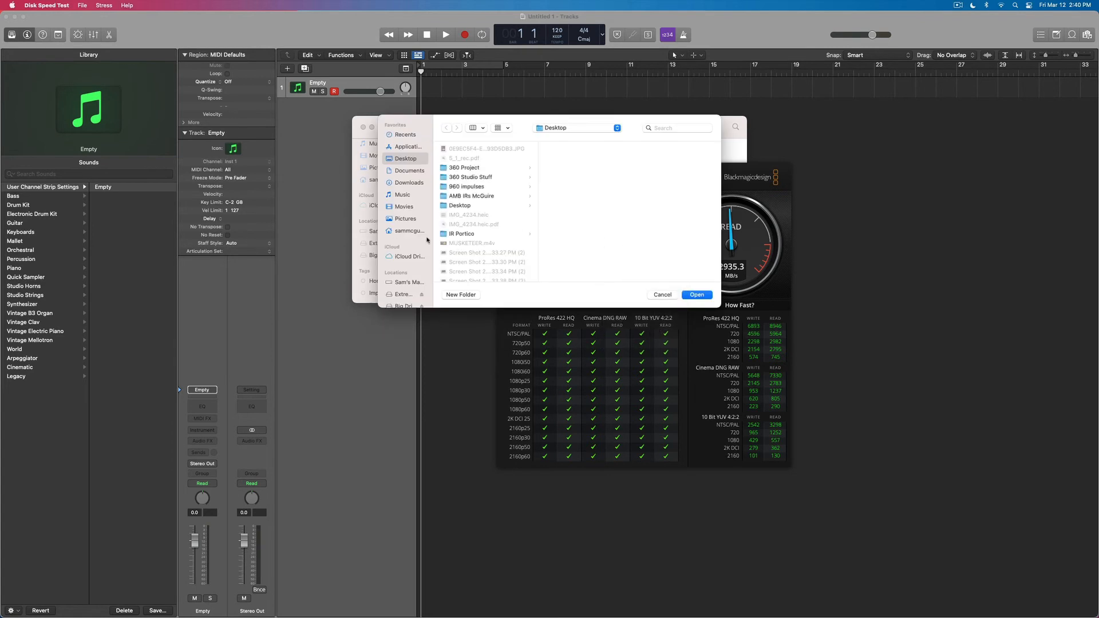
# Step: Target Extreme SSD and run a pass: about 153.8 MB/s write, 334.8 MB/s read
pyautogui.click(403, 239)
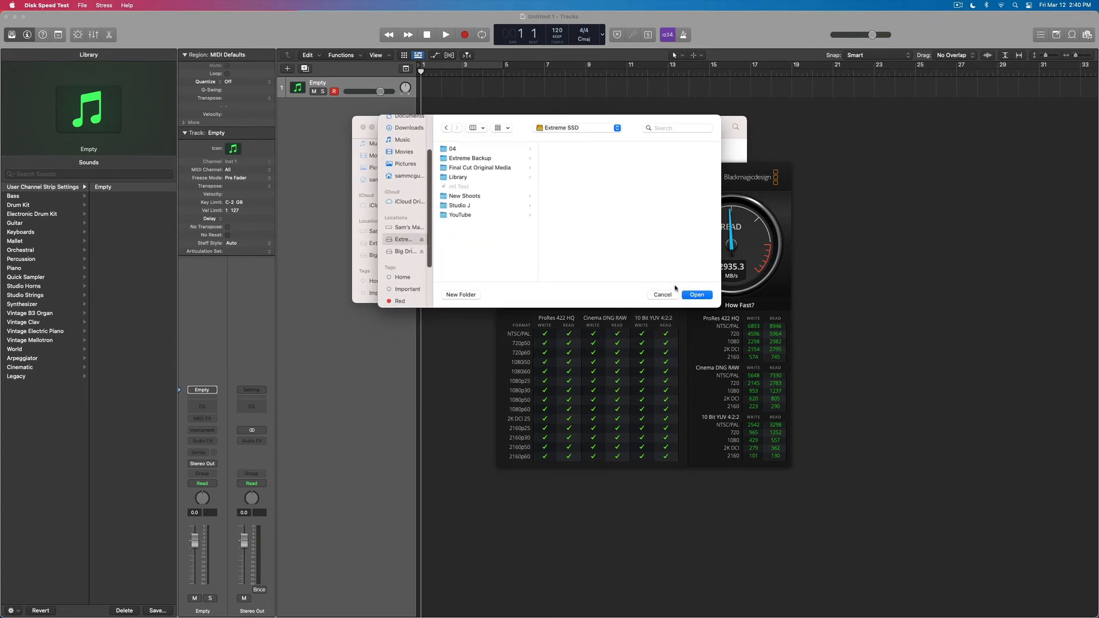
pyautogui.click(662, 294)
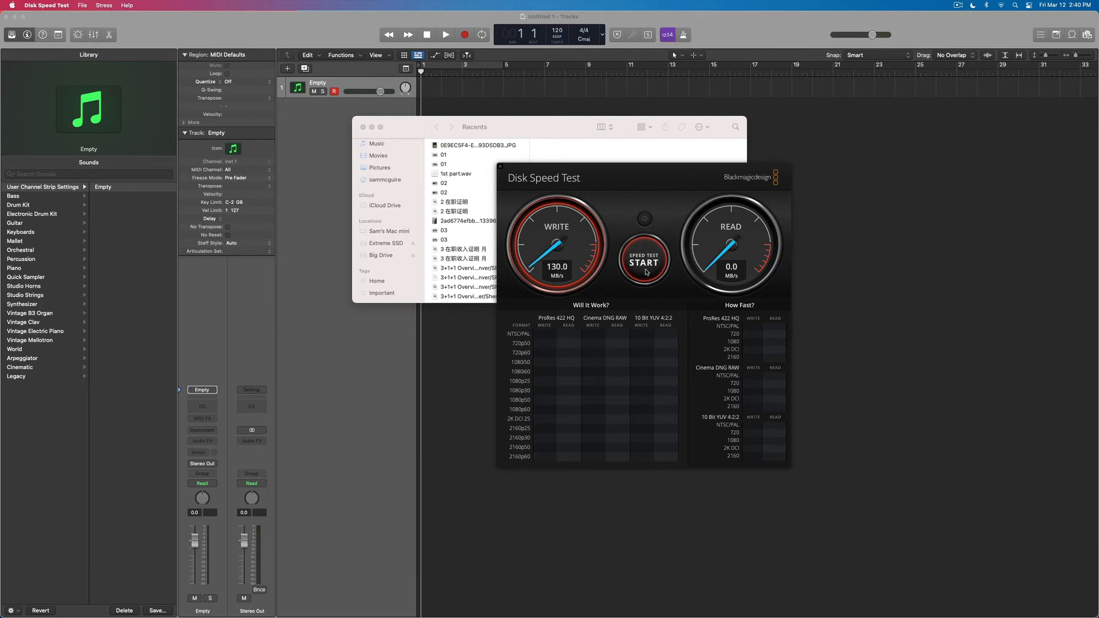
pyautogui.click(644, 261)
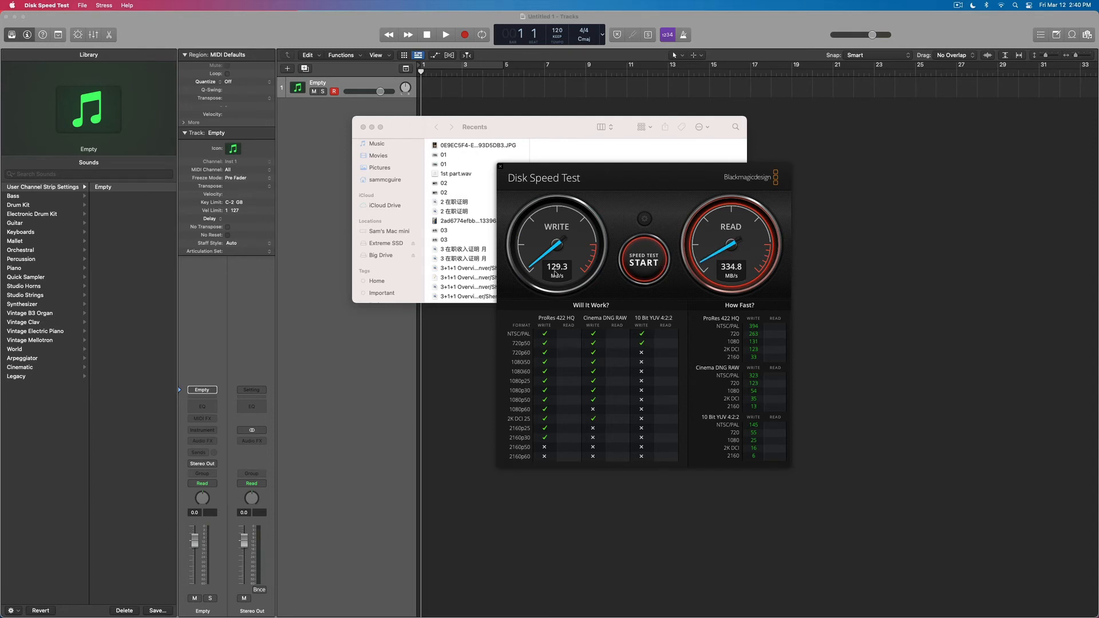
pyautogui.click(643, 261)
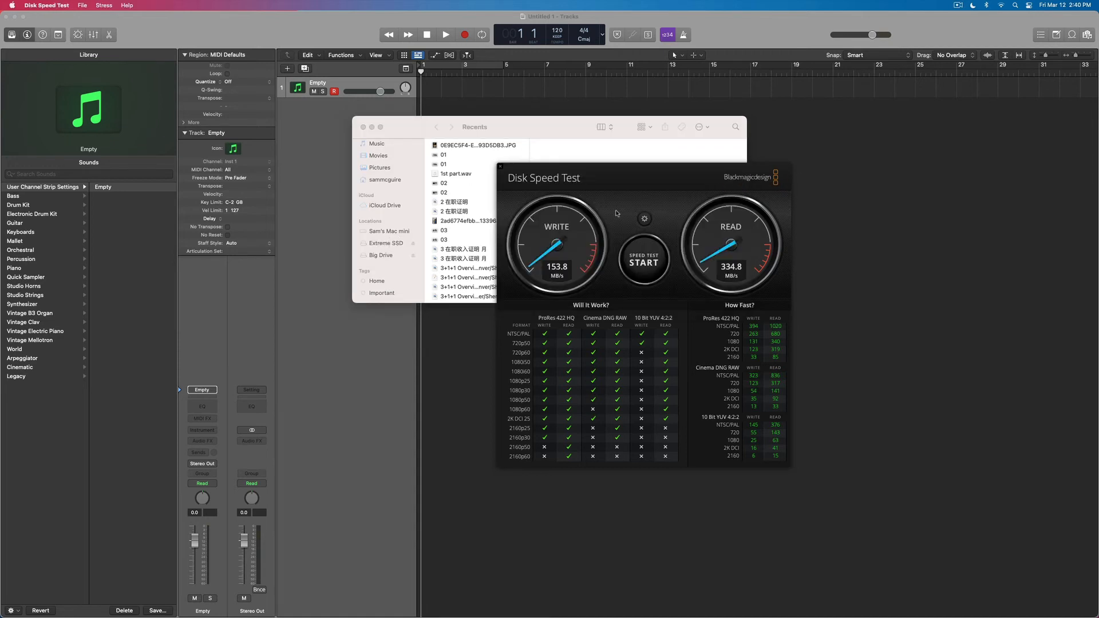
# Step: Choose a different target drive and start a test showing about 35.8 MB/s write, 36.1 MB/s read
pyautogui.click(644, 219)
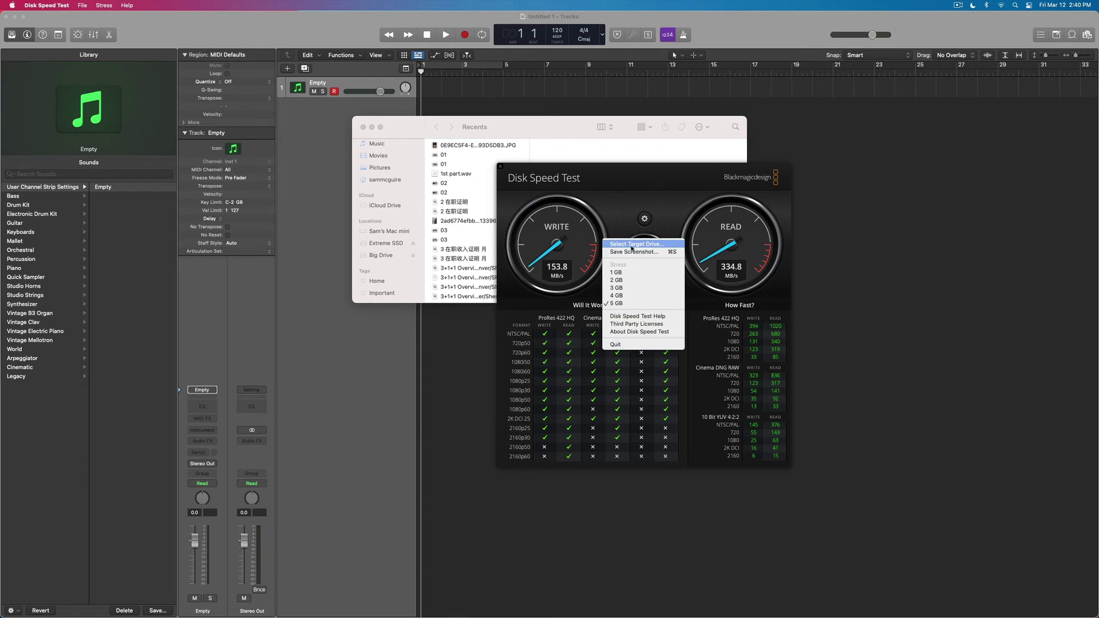
pyautogui.click(635, 244)
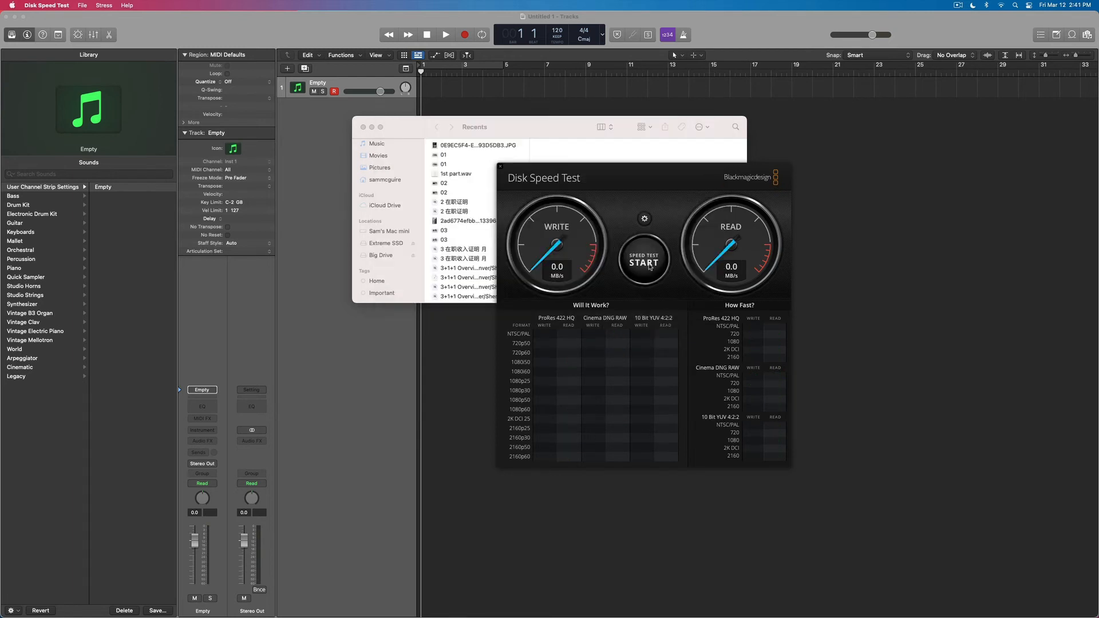
pyautogui.click(644, 261)
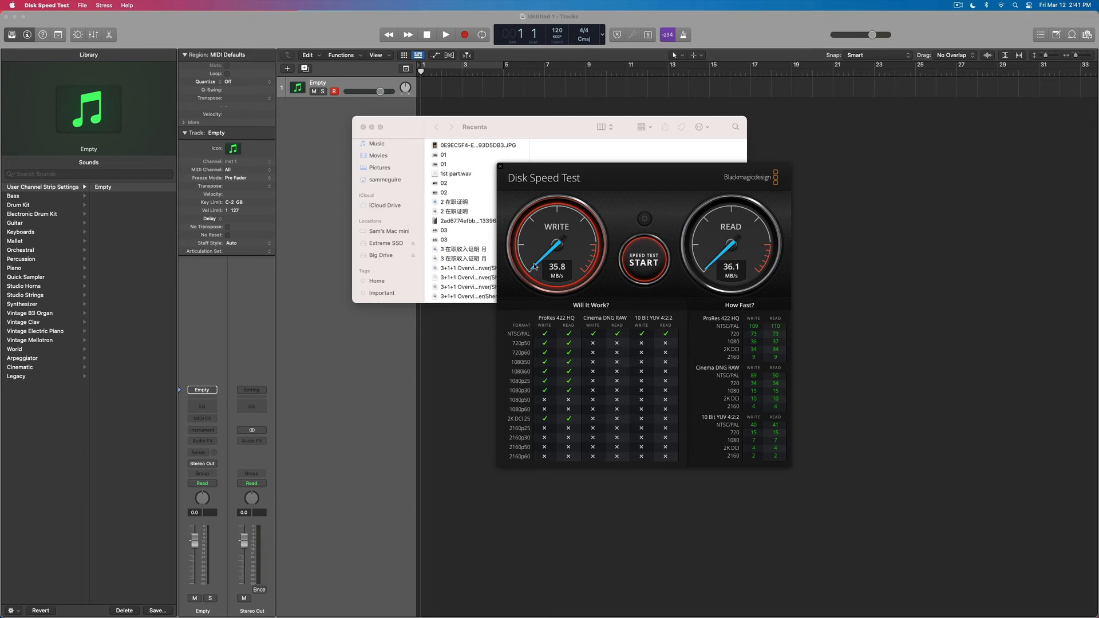
pyautogui.moveTo(697, 183)
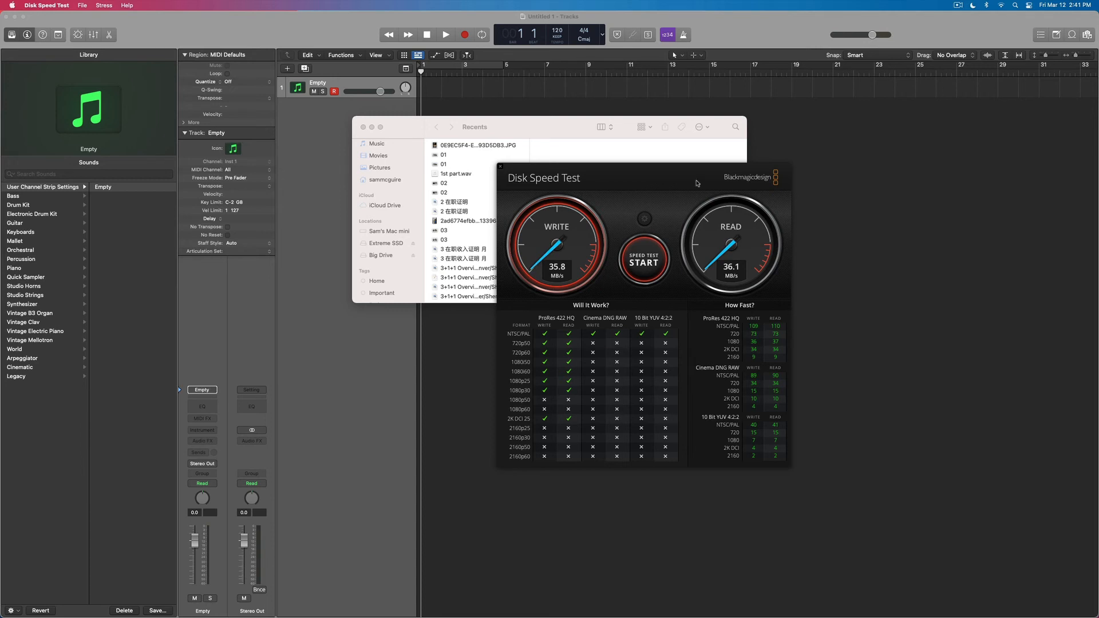
pyautogui.moveTo(681, 185)
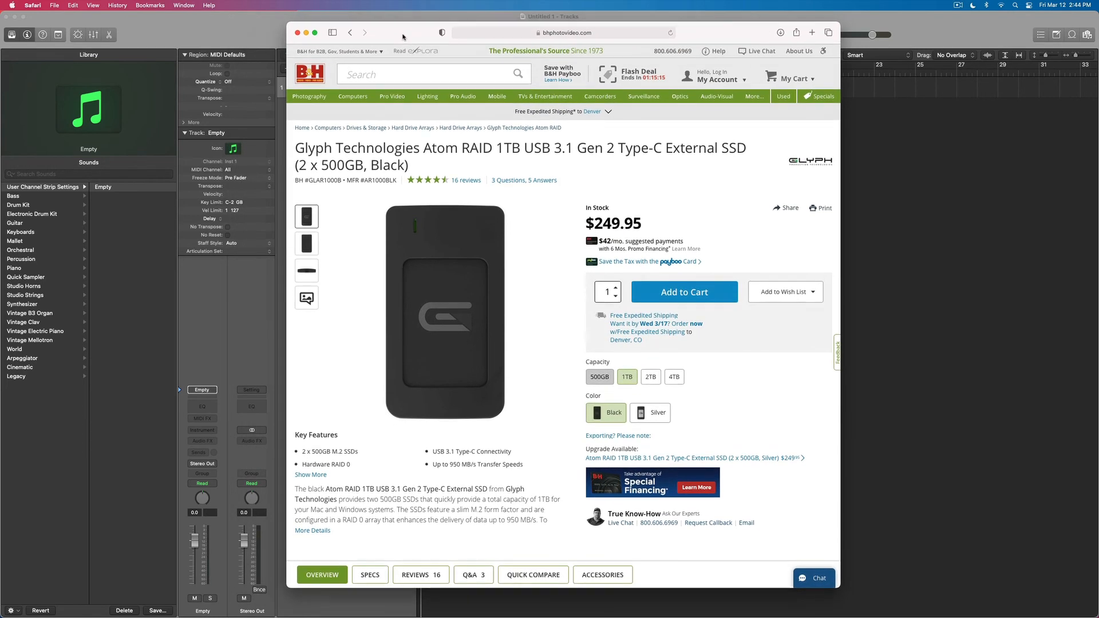
pyautogui.moveTo(441, 200)
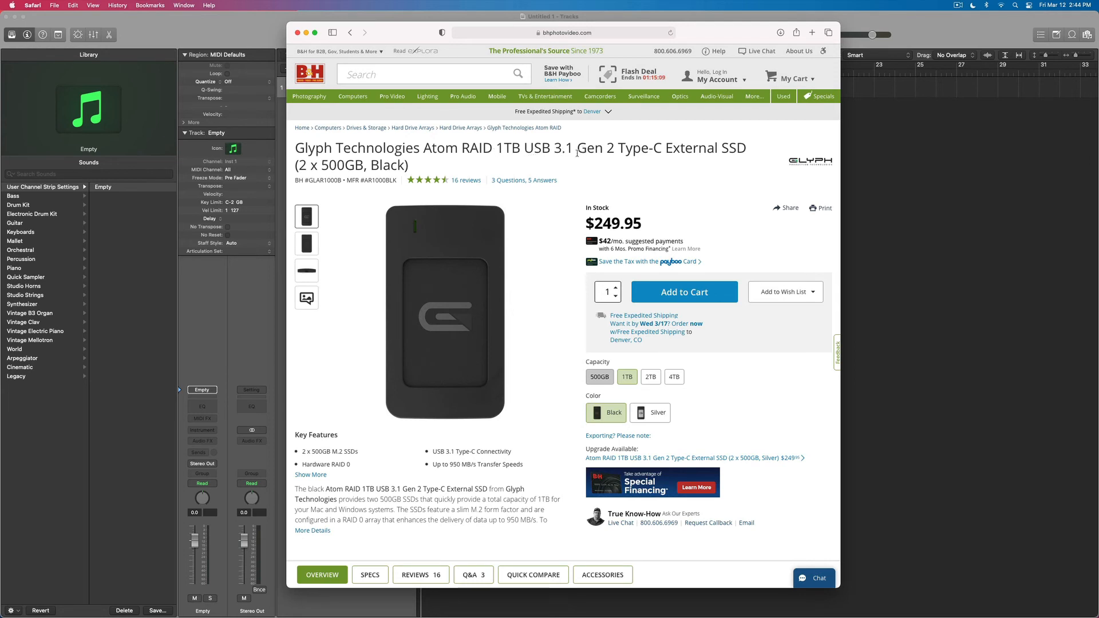
pyautogui.moveTo(741, 148)
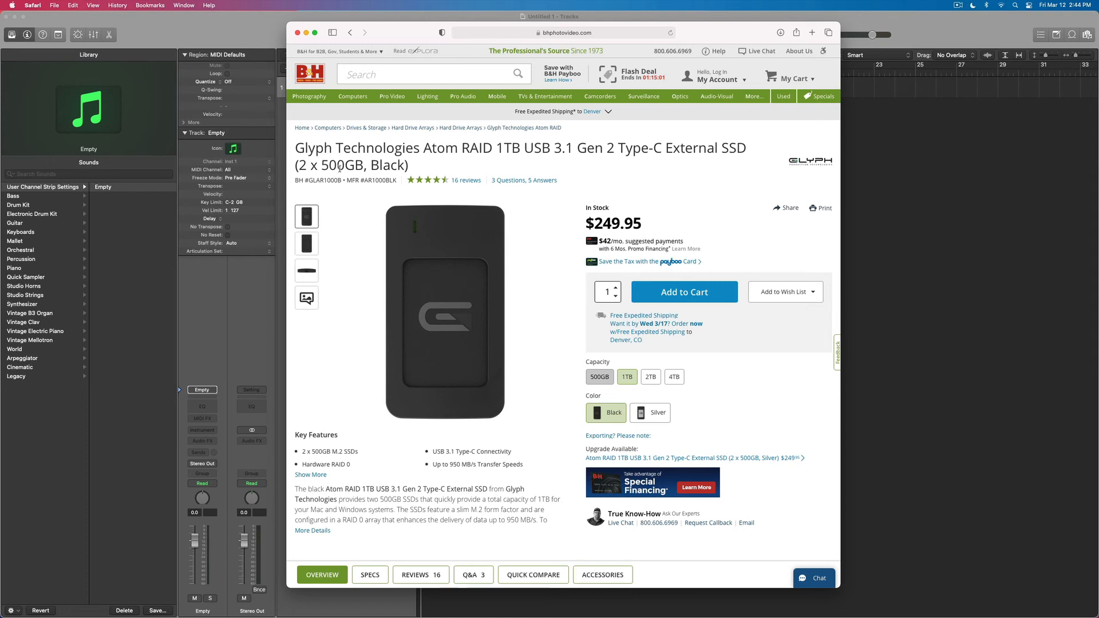
pyautogui.moveTo(625, 255)
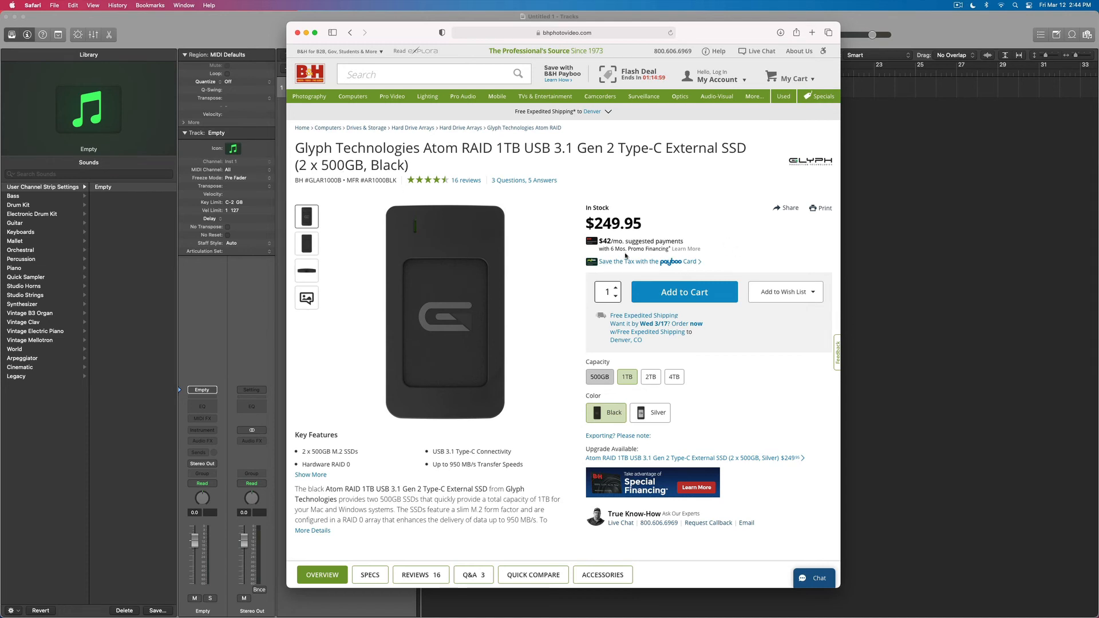
pyautogui.moveTo(564, 395)
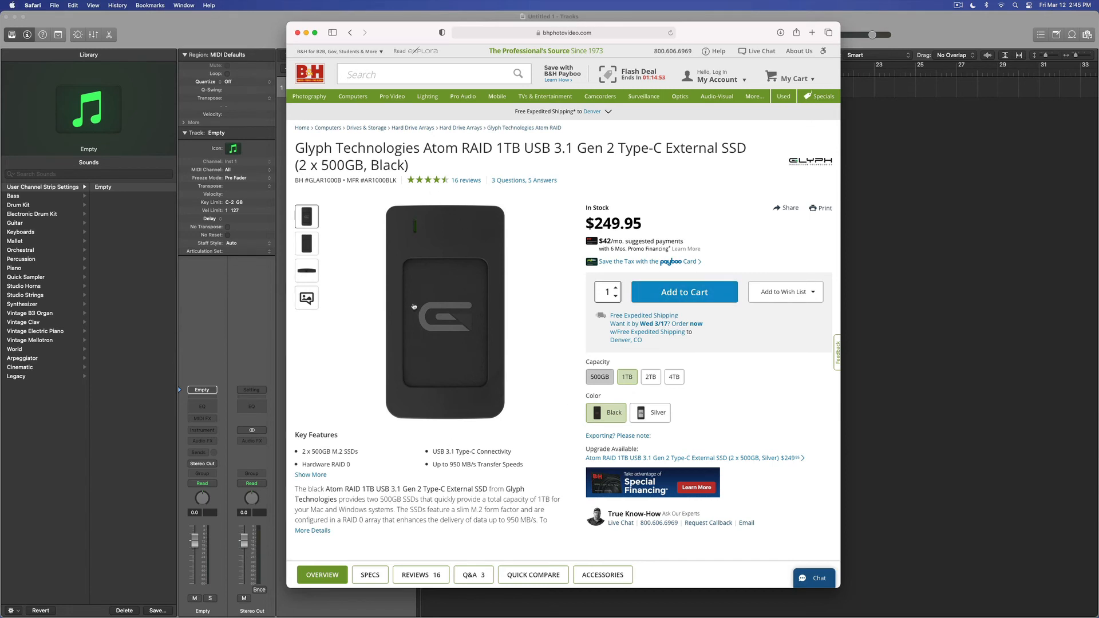
pyautogui.moveTo(412, 303)
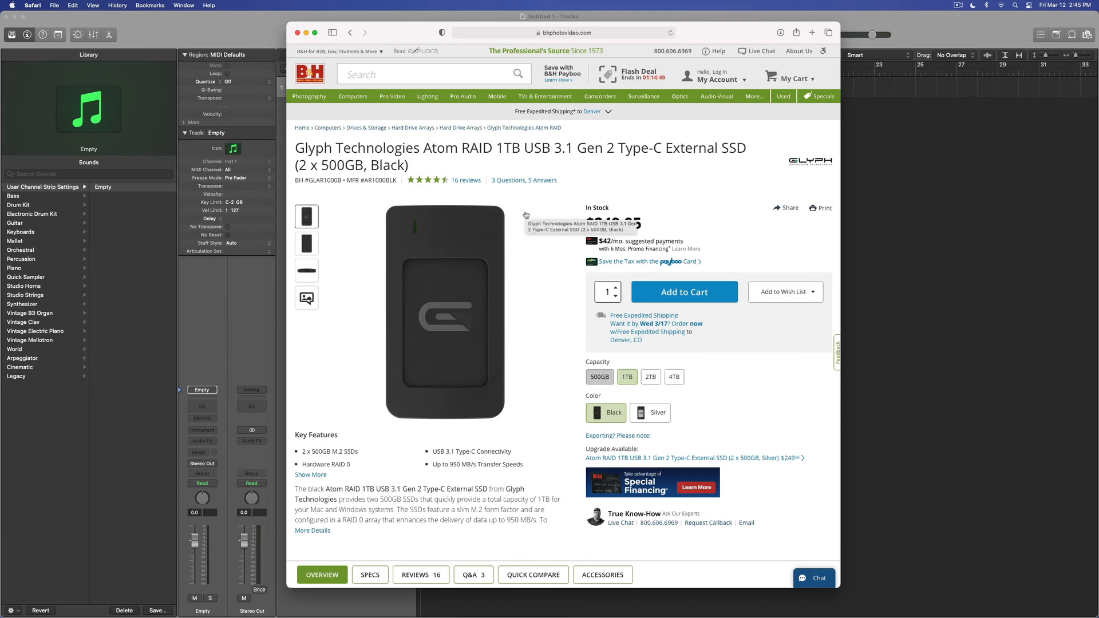
# Step: Scroll down B&H's Glyph Atom RAID 1TB USB 3.1 SSD page, priced $249.95
pyautogui.scroll(-3)
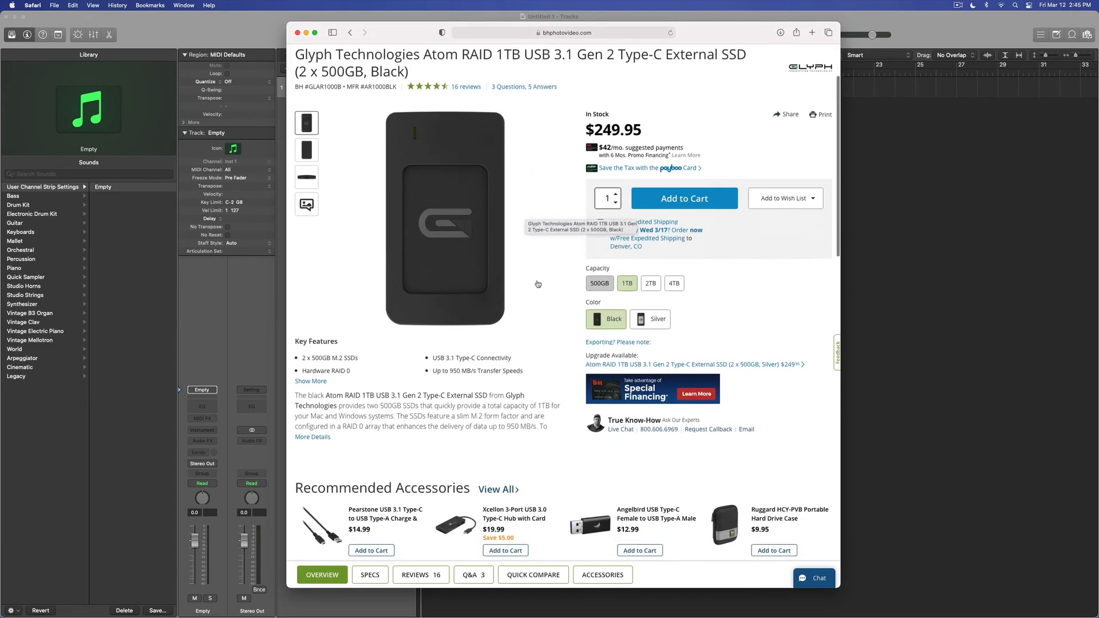